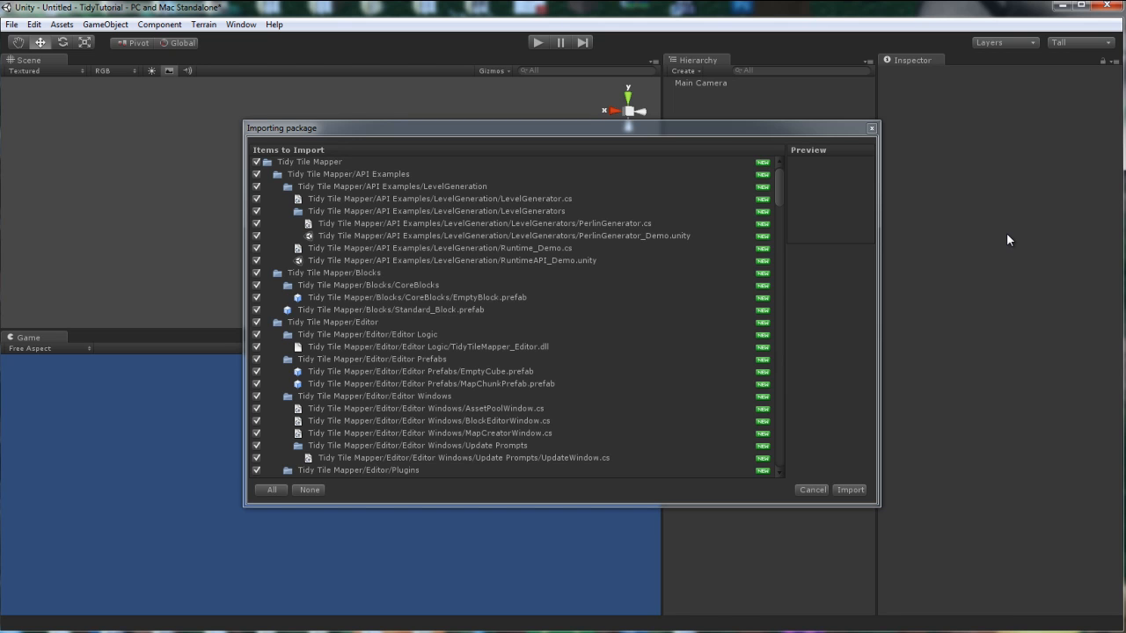
{"action": "mouse_move", "coordinate": [928, 299]}
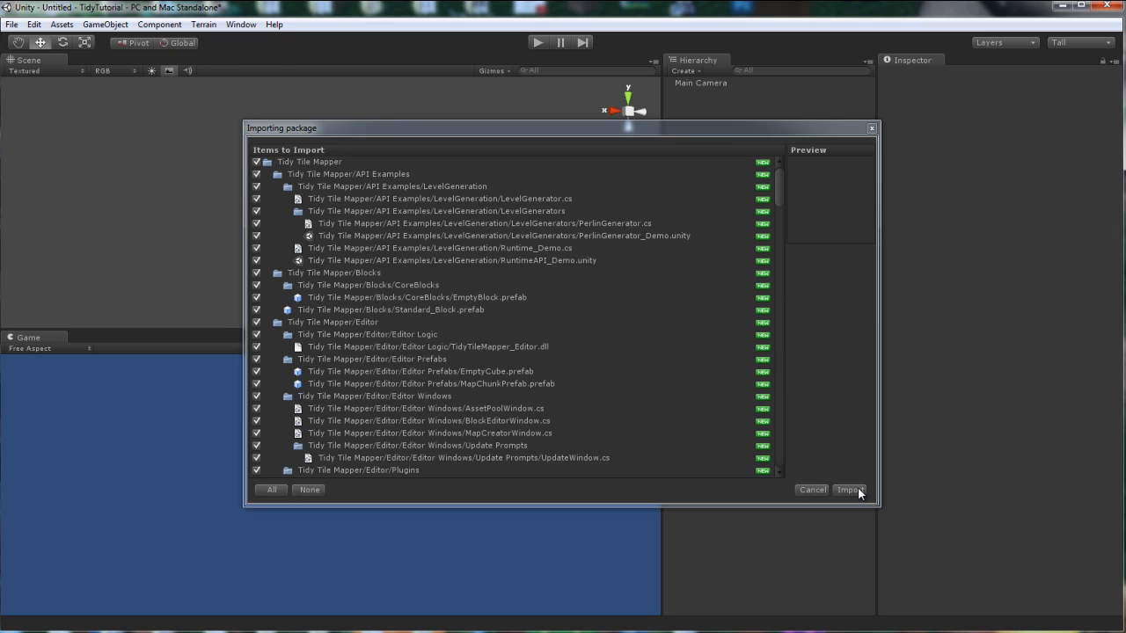
- Import the Tidy Tile Mapper package and bring up its editor window from the Window menu
{"action": "left_click", "coordinate": [848, 489]}
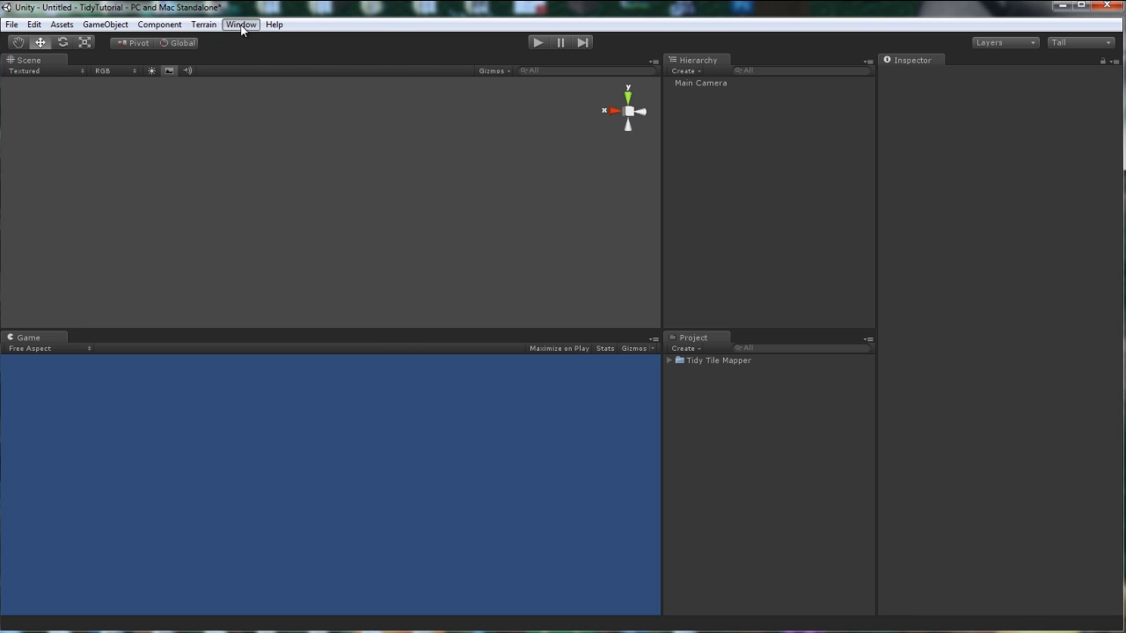
{"action": "left_click", "coordinate": [241, 24]}
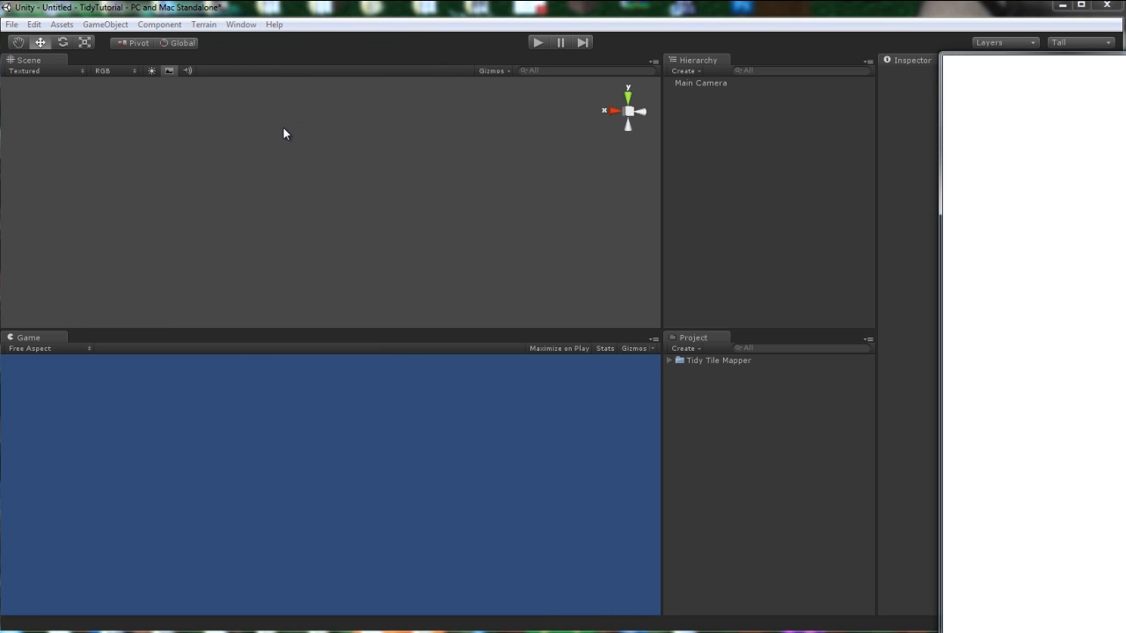
{"action": "mouse_move", "coordinate": [415, 126]}
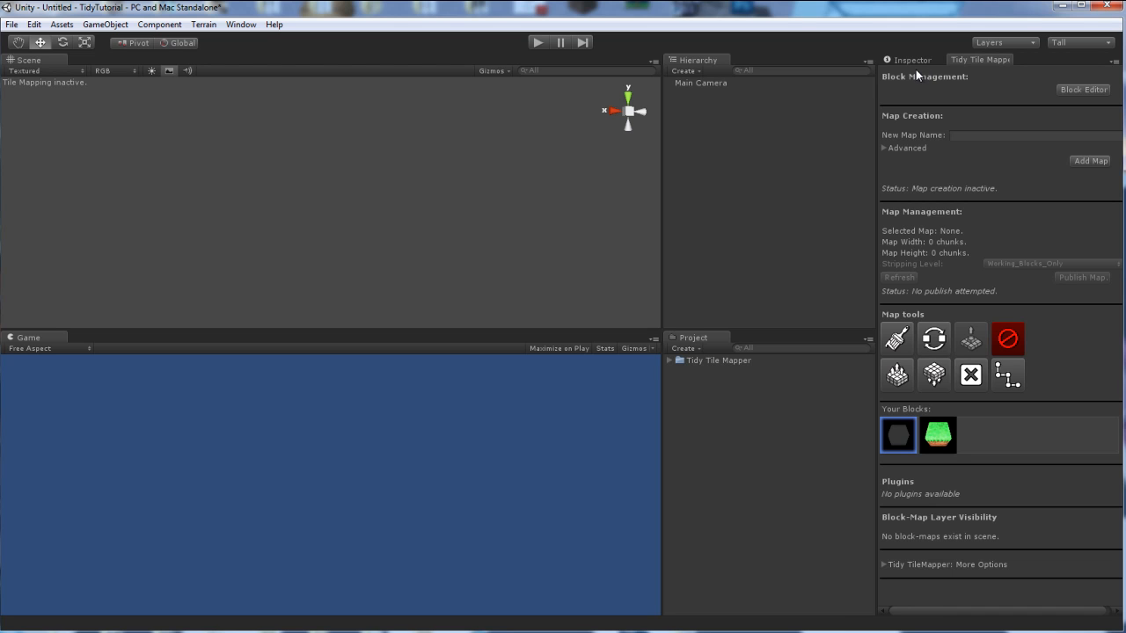
{"action": "mouse_move", "coordinate": [964, 459]}
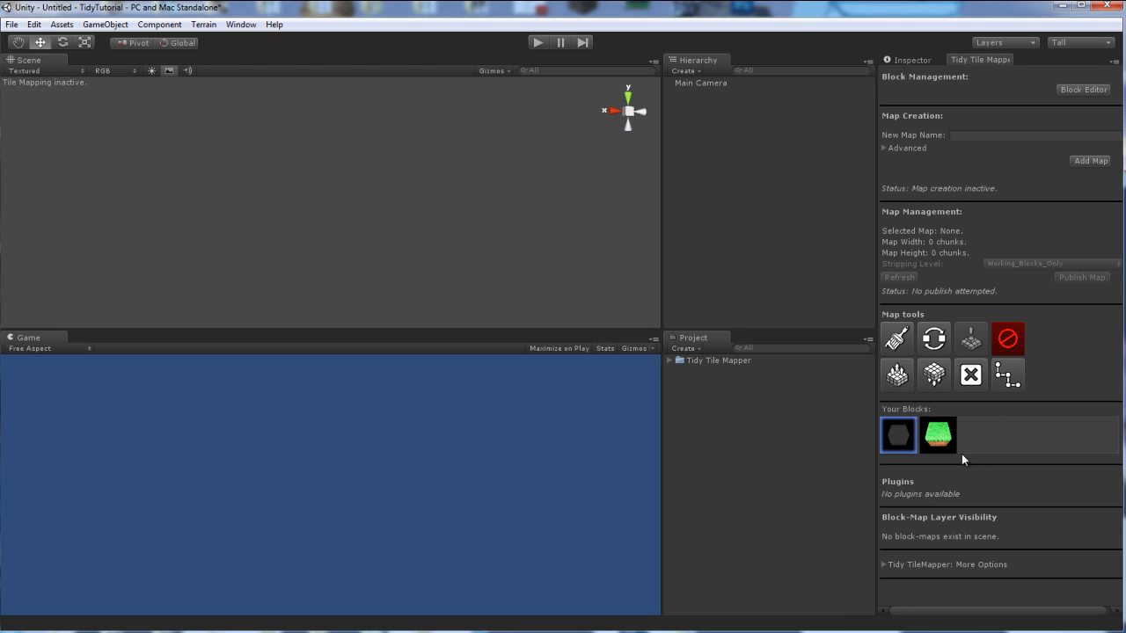
{"action": "left_click", "coordinate": [61, 24]}
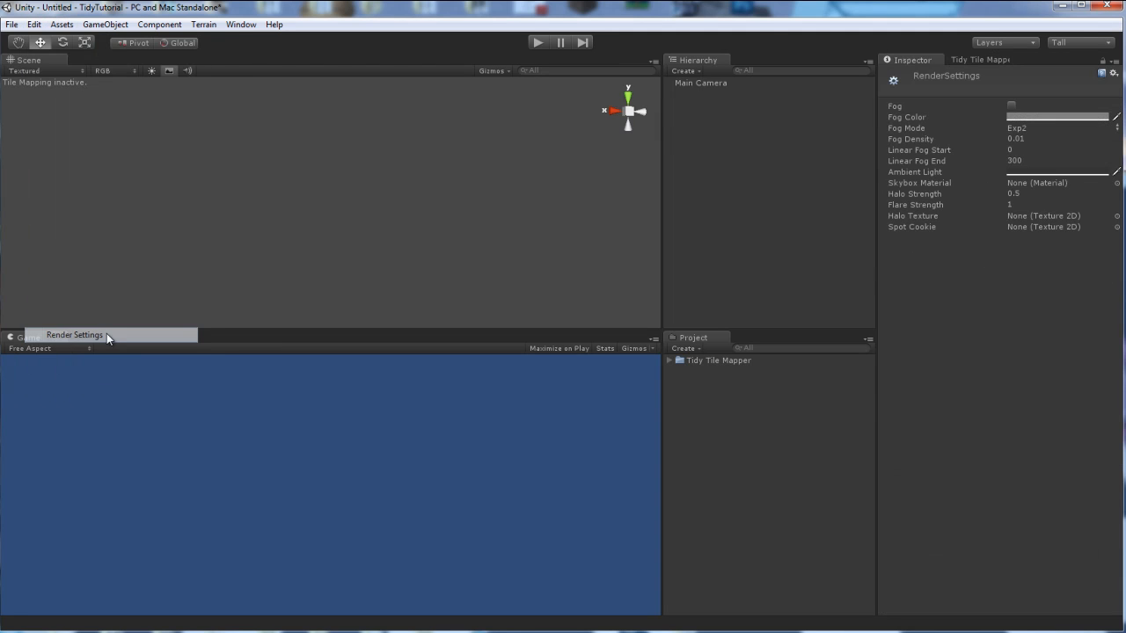
{"action": "left_click", "coordinate": [1055, 172]}
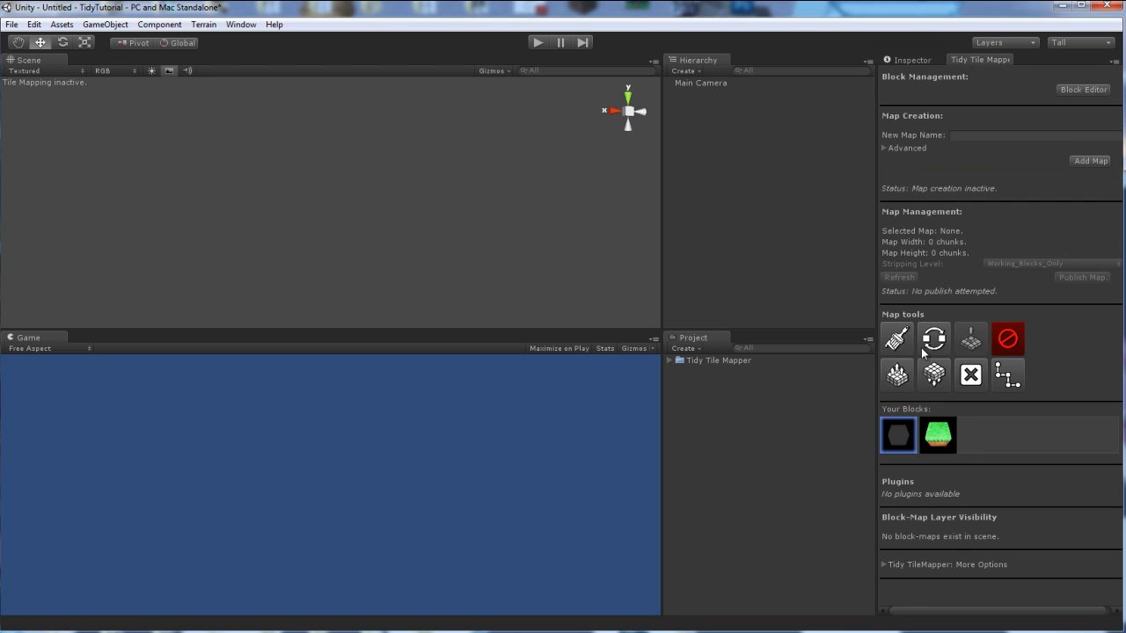
{"action": "mouse_move", "coordinate": [939, 148]}
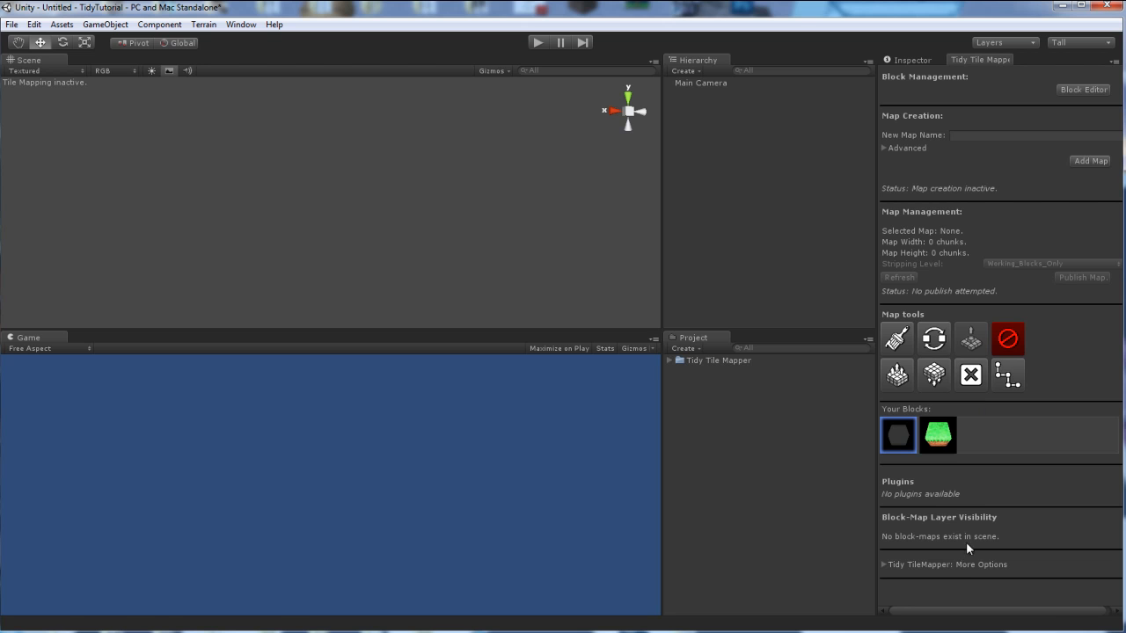
- Add a map named 'Tutorial Map' via the Advanced options and select it in the hierarchy
{"action": "left_click", "coordinate": [885, 148]}
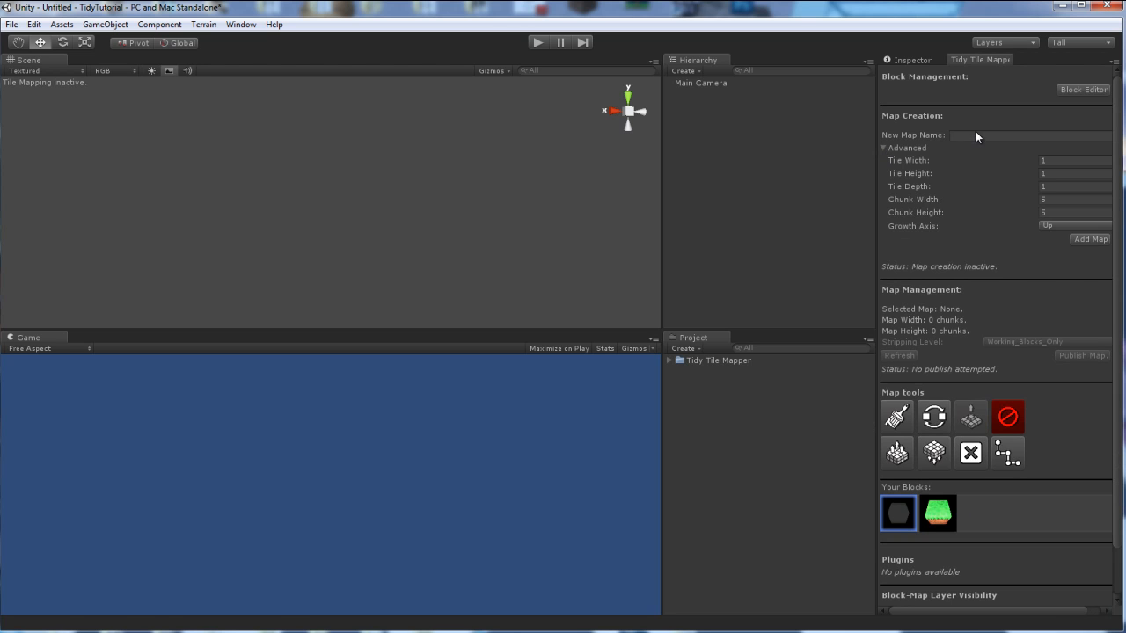
{"action": "type", "text": "Tutorial Map"}
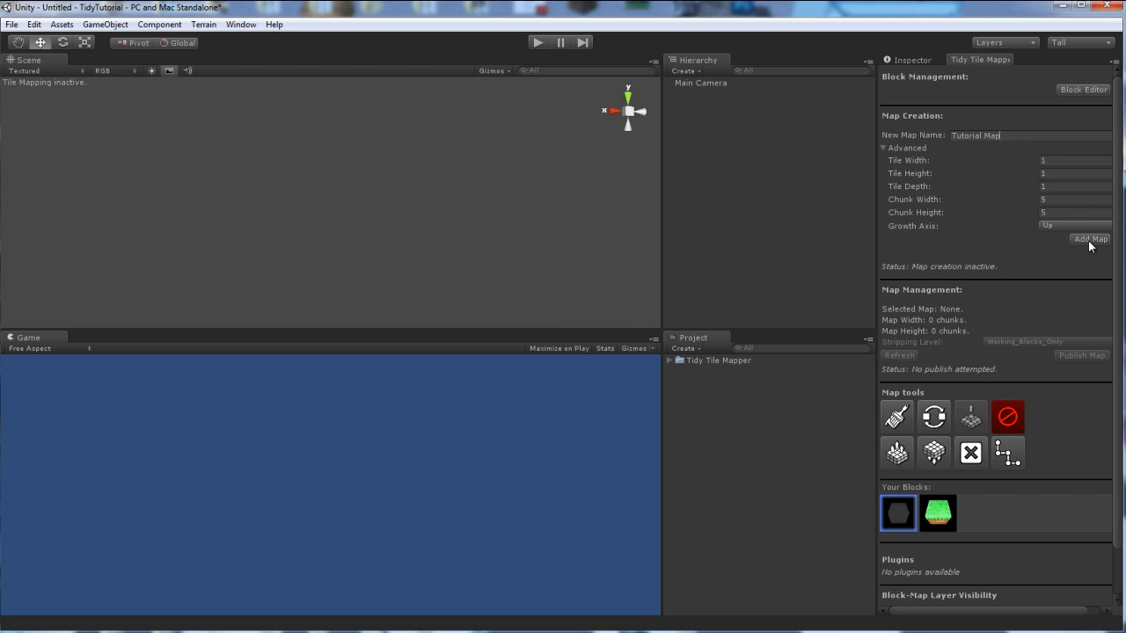
{"action": "left_click", "coordinate": [1091, 239]}
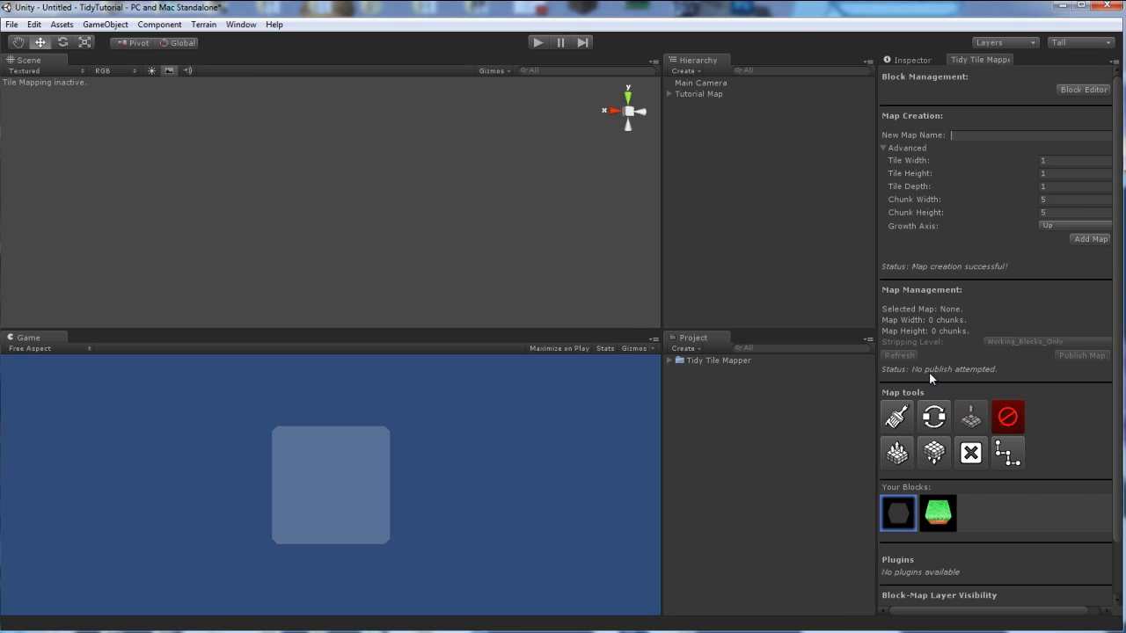
{"action": "left_click", "coordinate": [698, 95]}
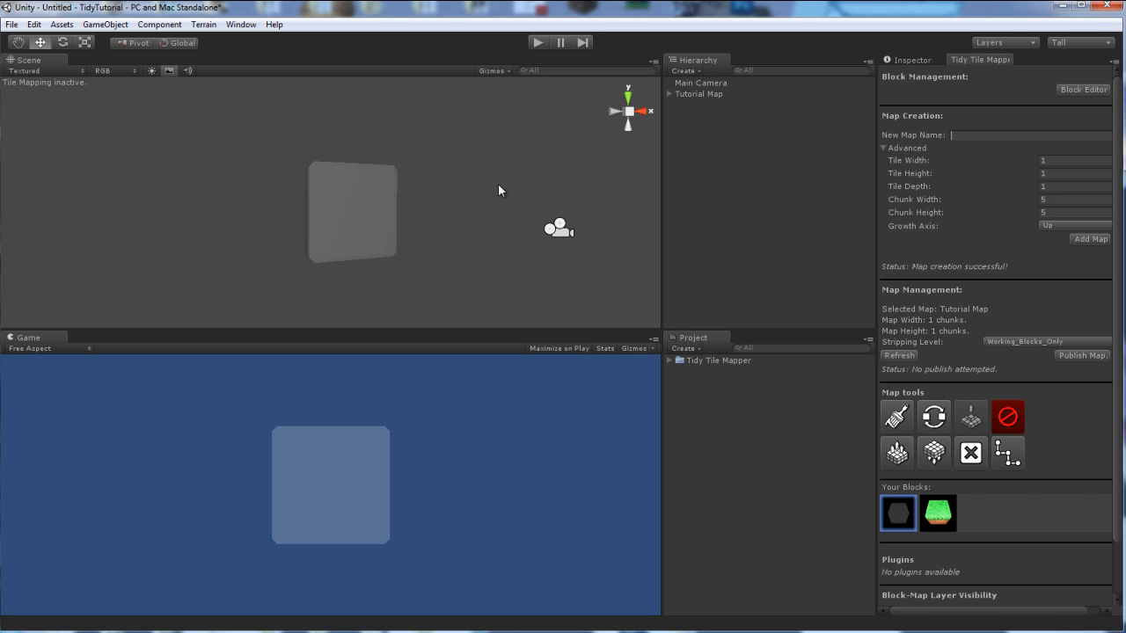
{"action": "mouse_move", "coordinate": [851, 367]}
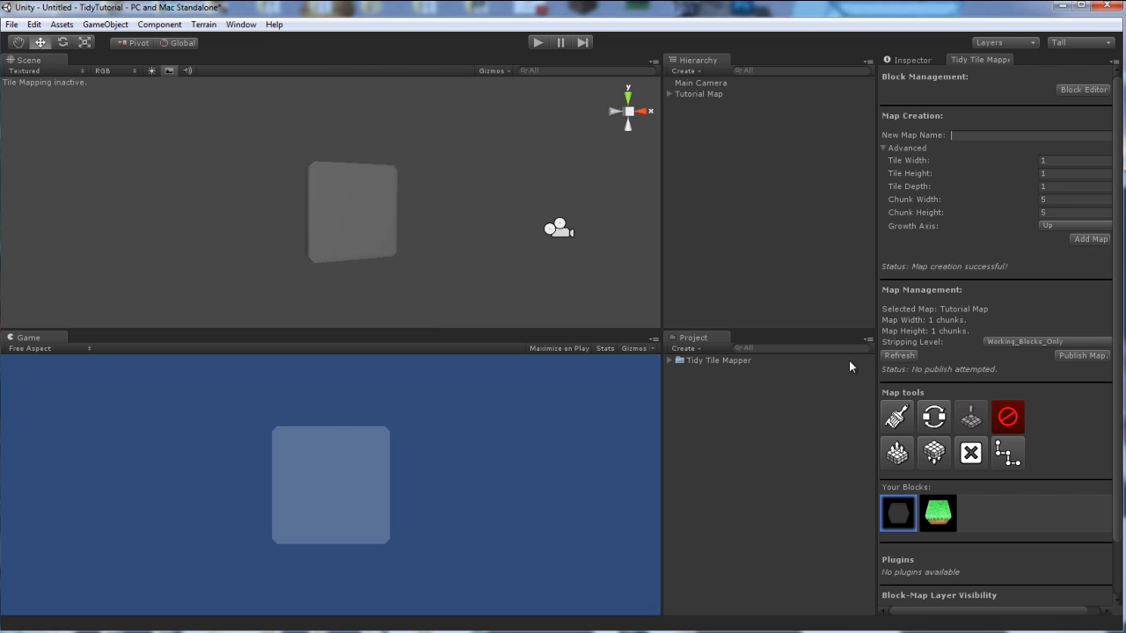
- Enable block painting and choose EmptyBlock to extend the map's chunk grid
{"action": "left_click", "coordinate": [897, 415]}
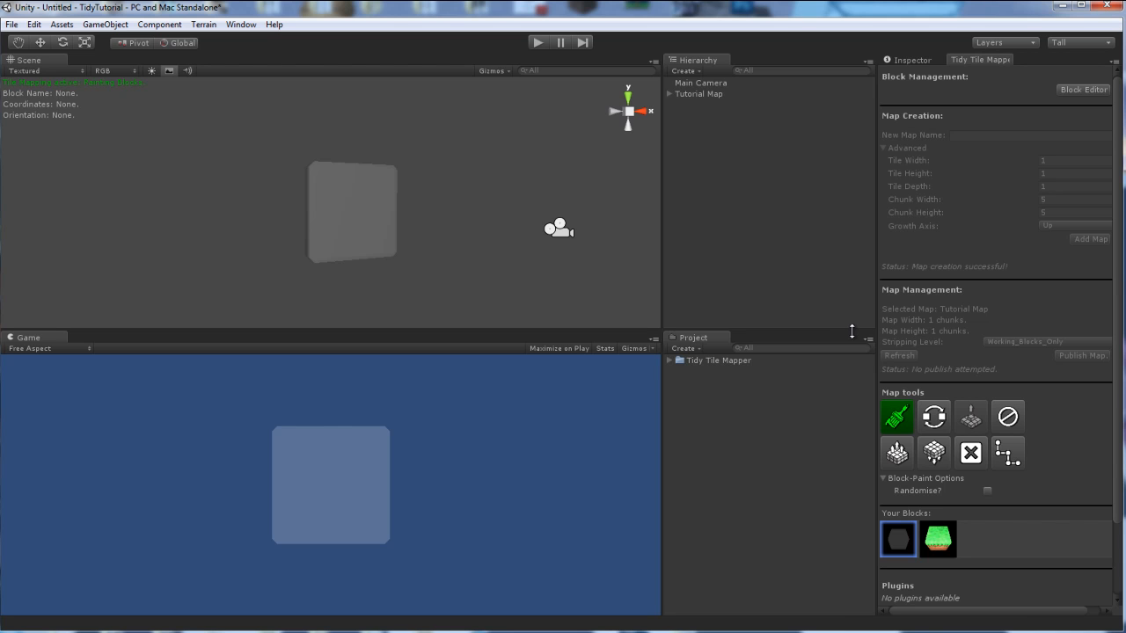
{"action": "mouse_move", "coordinate": [847, 309]}
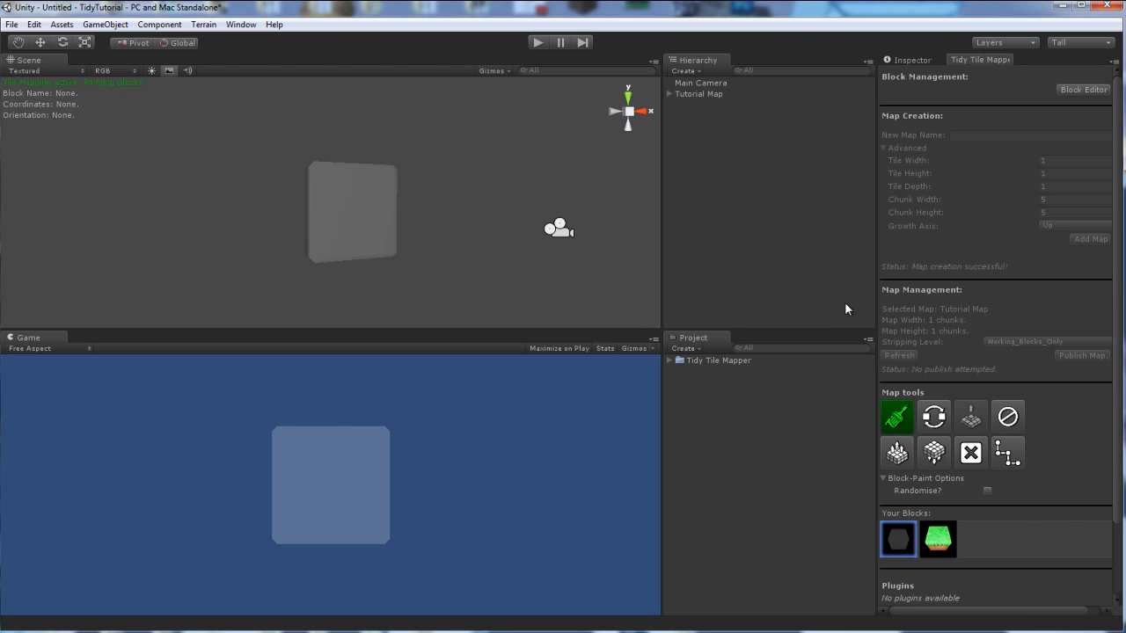
{"action": "left_click", "coordinate": [1006, 415]}
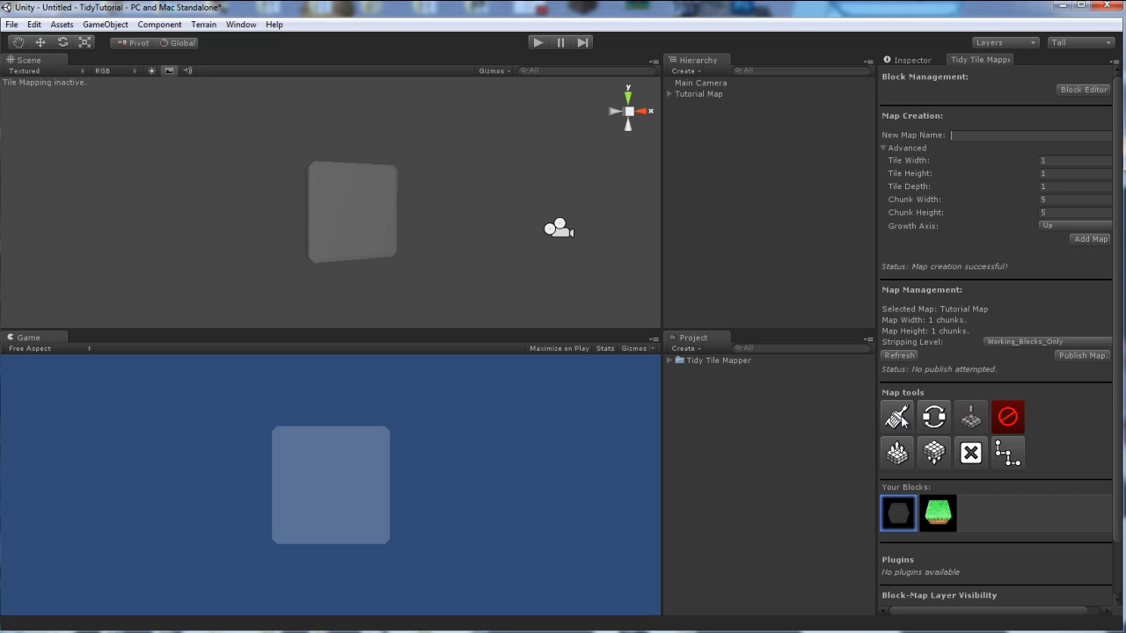
{"action": "left_click", "coordinate": [897, 415]}
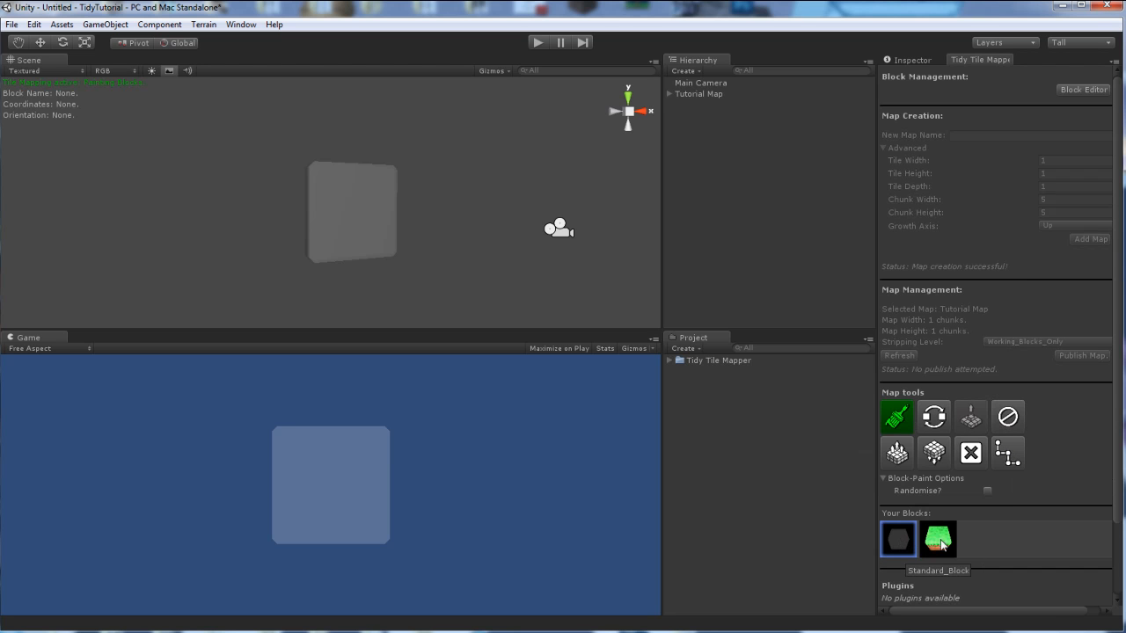
{"action": "left_click", "coordinate": [897, 538]}
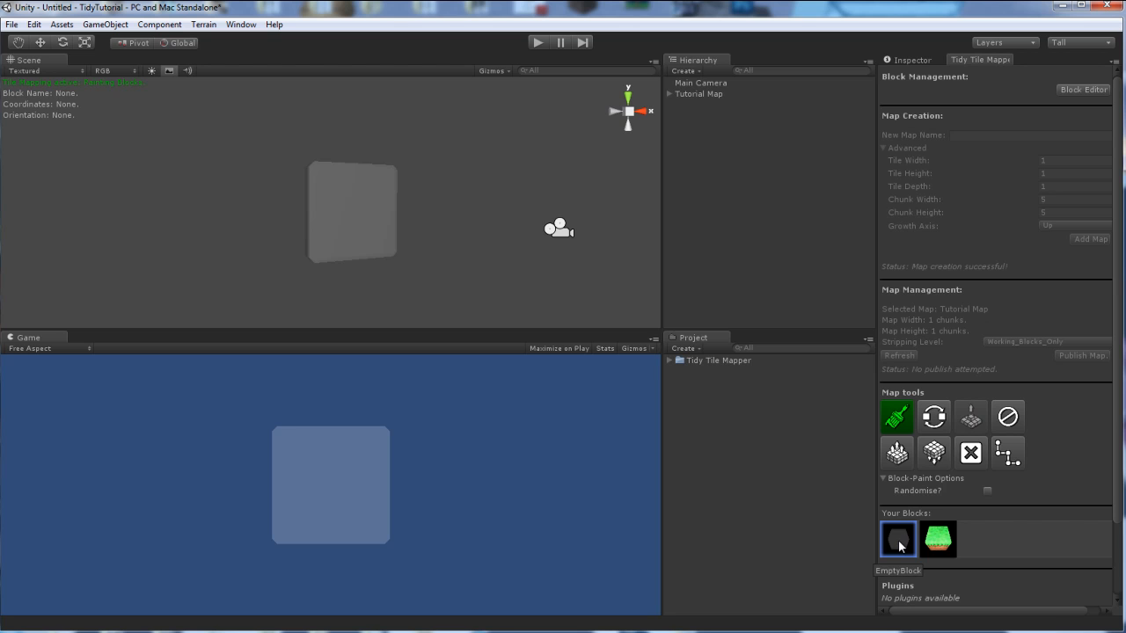
{"action": "mouse_move", "coordinate": [355, 218]}
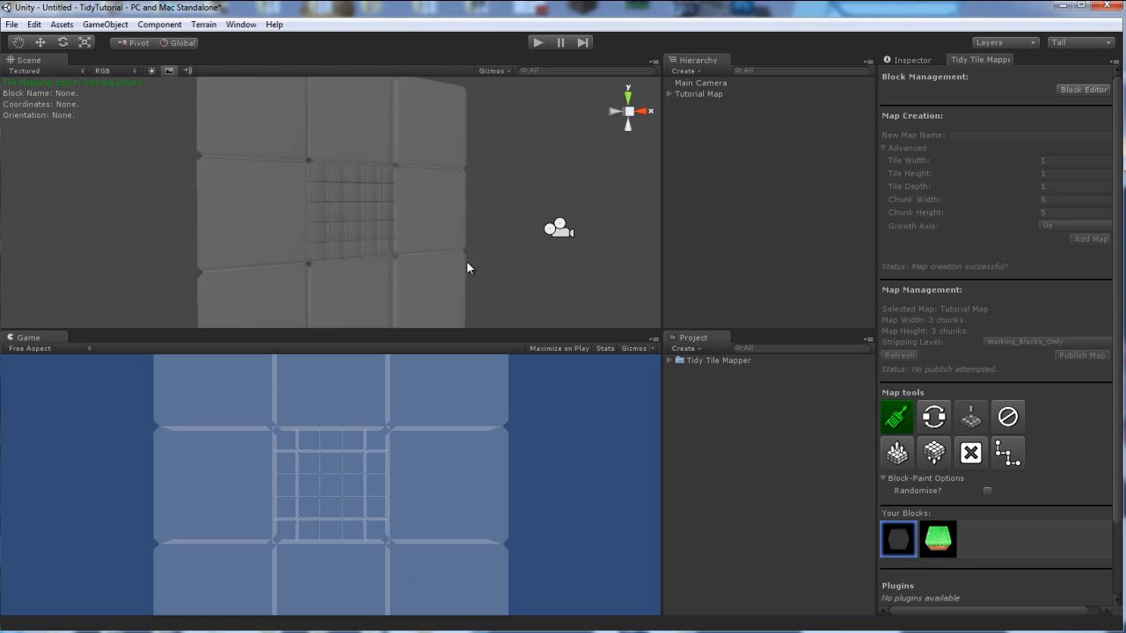
{"action": "mouse_move", "coordinate": [332, 221]}
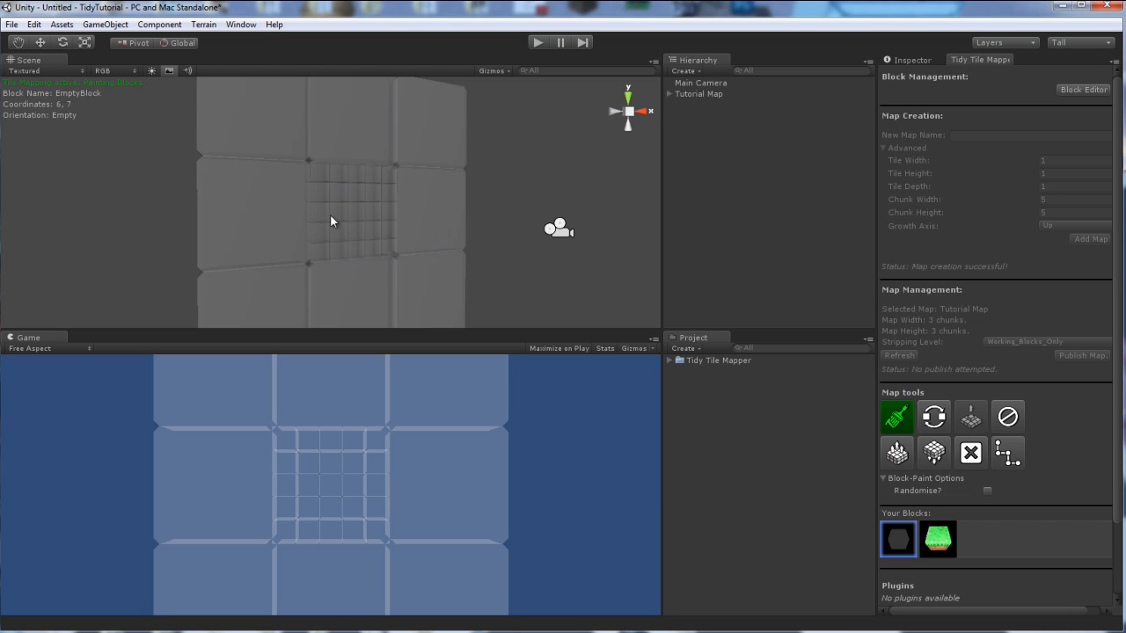
{"action": "mouse_move", "coordinate": [344, 288]}
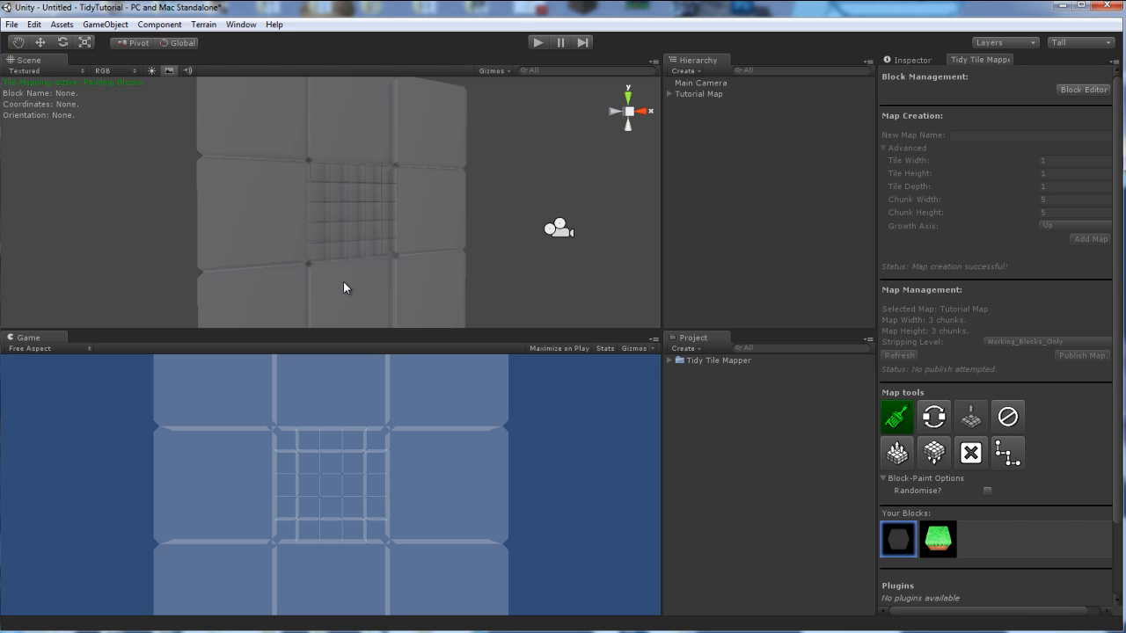
{"action": "mouse_move", "coordinate": [443, 264]}
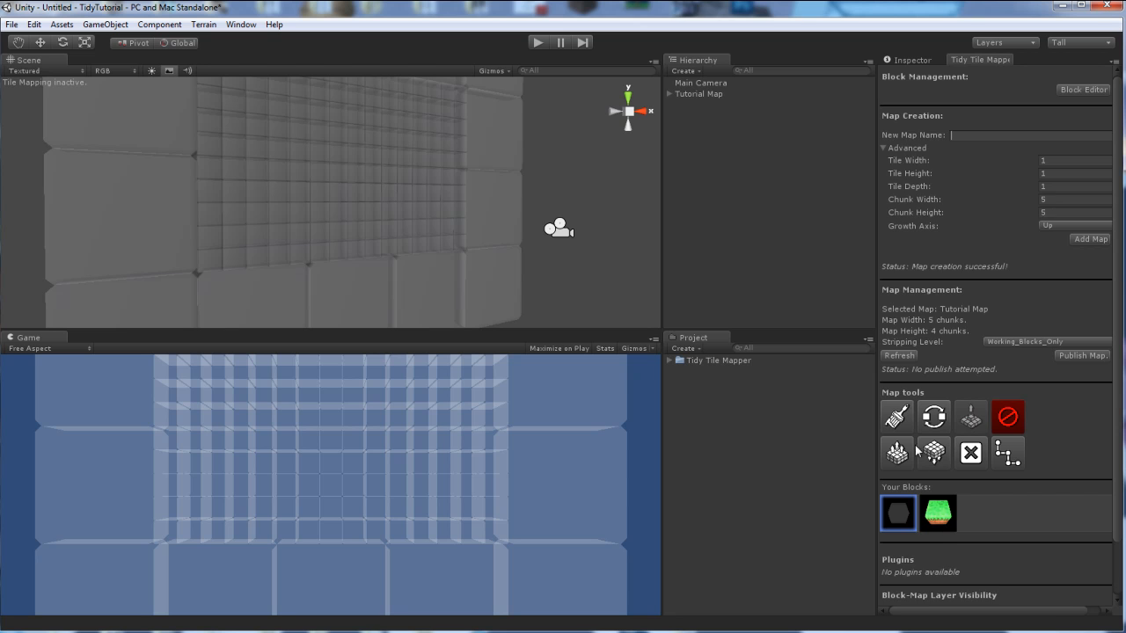
- Paint grass-topped dirt blocks along the map's bottom, then toggle painting off
{"action": "left_click", "coordinate": [897, 415]}
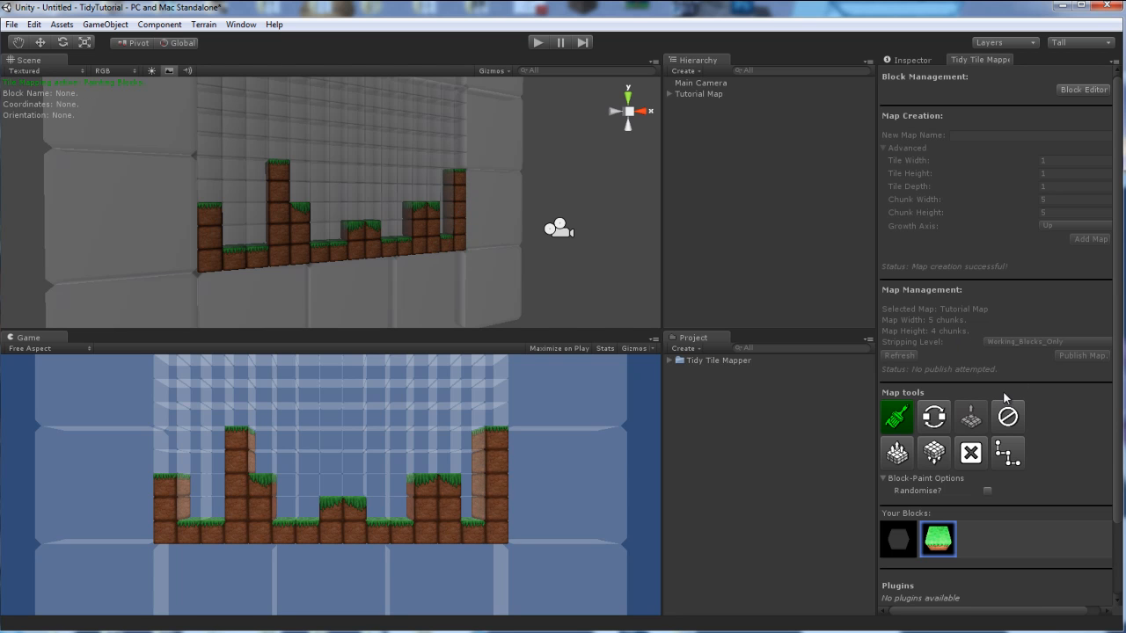
{"action": "left_click", "coordinate": [1007, 415]}
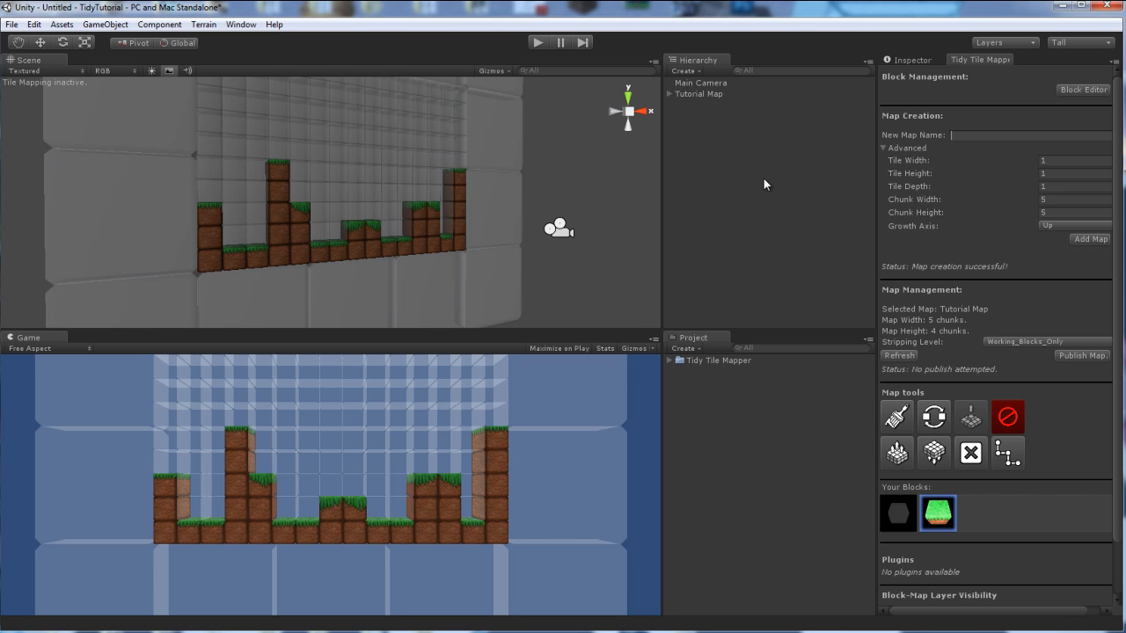
{"action": "mouse_move", "coordinate": [603, 190]}
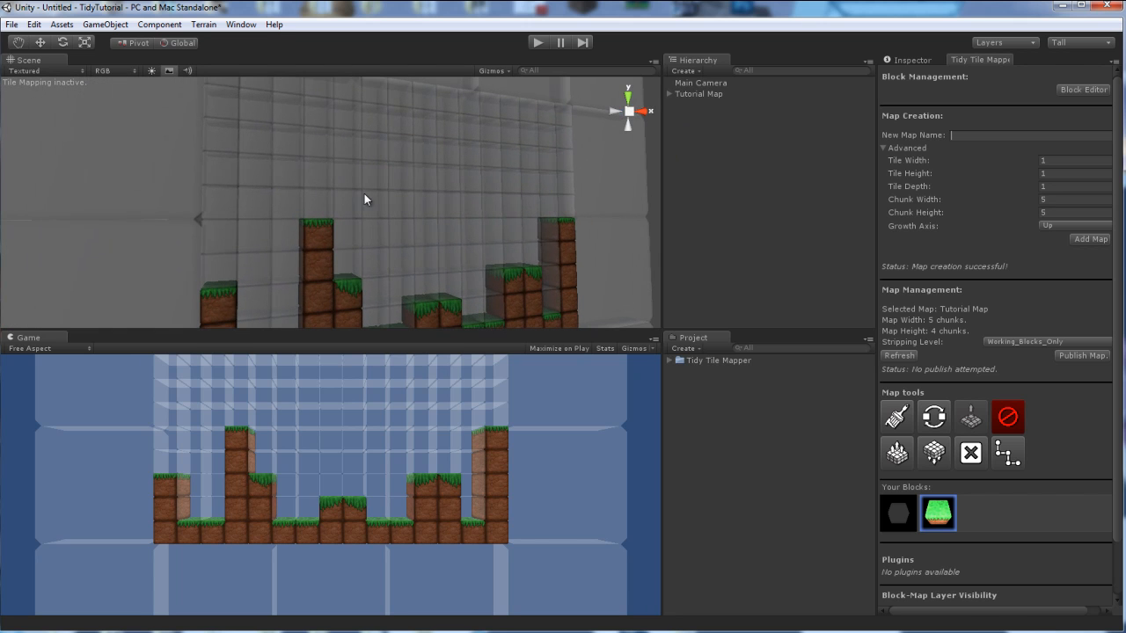
{"action": "mouse_move", "coordinate": [479, 192]}
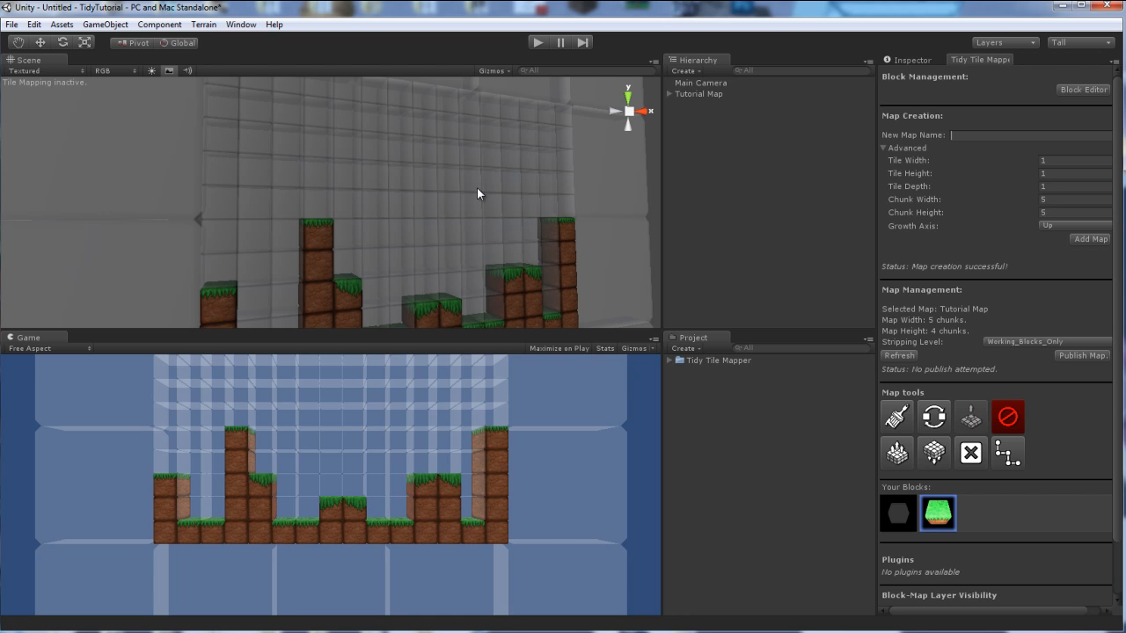
{"action": "mouse_move", "coordinate": [834, 159]}
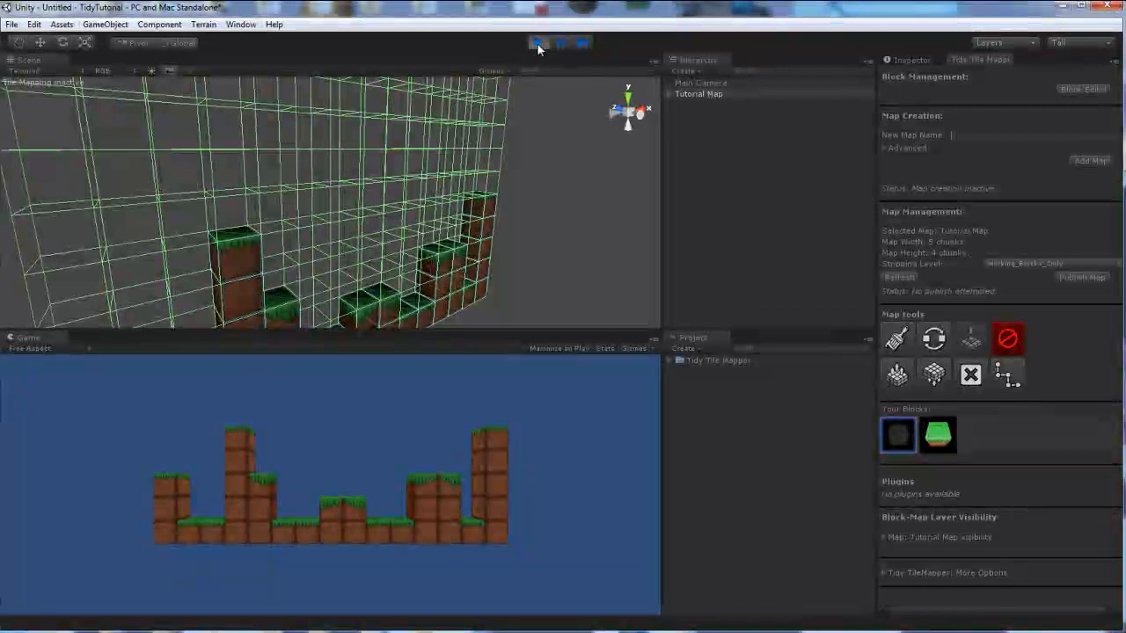
- Stop play mode after previewing the painted ground in the Game view
{"action": "left_click", "coordinate": [537, 43]}
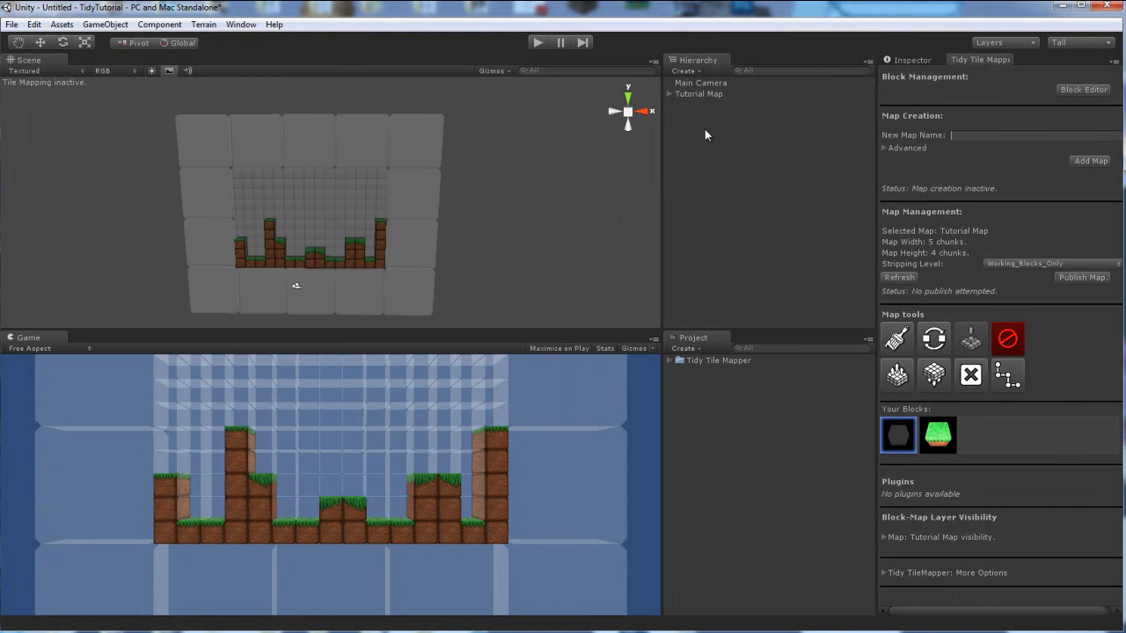
- Select Tutorial Map and publish it as a prefab with Working_Blocks_Only stripping
{"action": "left_click", "coordinate": [696, 95]}
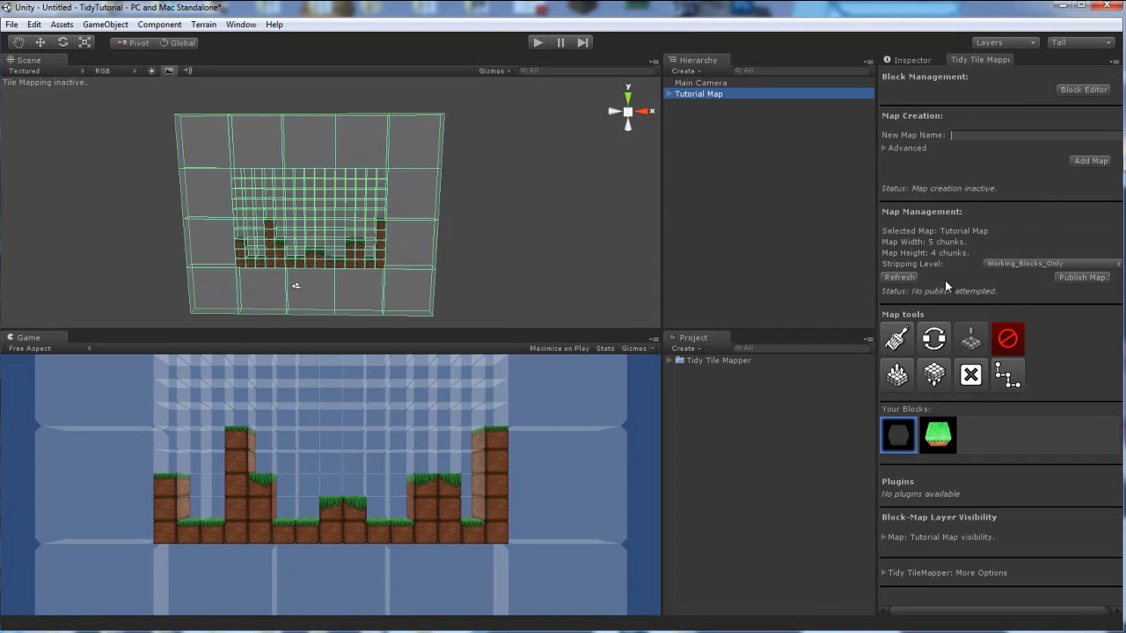
{"action": "mouse_move", "coordinate": [989, 267]}
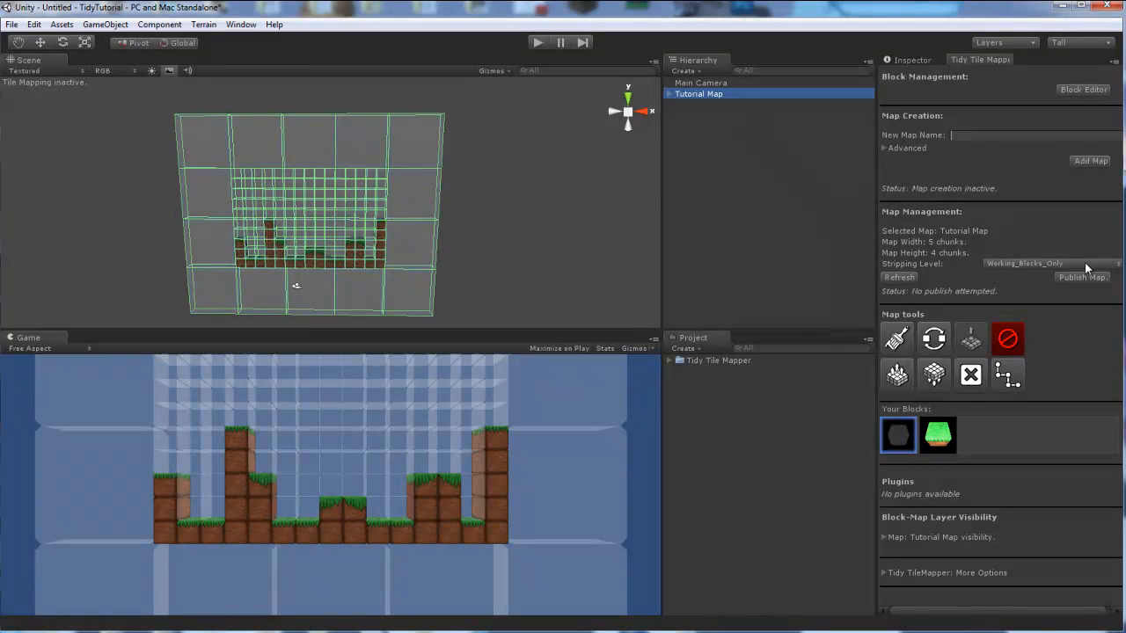
{"action": "left_click", "coordinate": [1052, 263]}
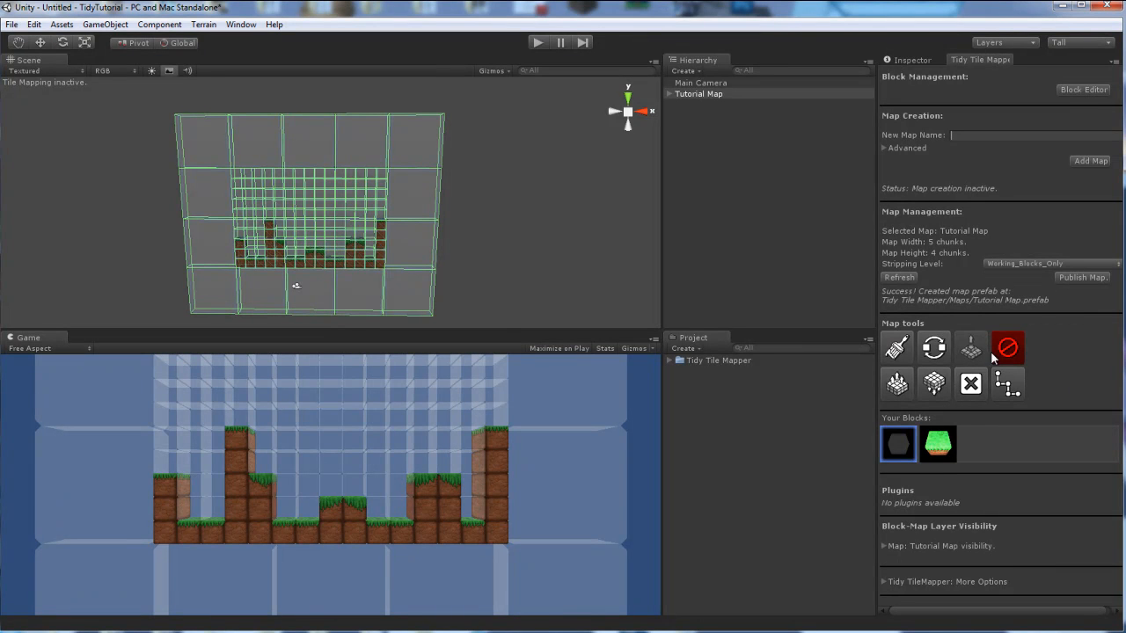
{"action": "mouse_move", "coordinate": [916, 329]}
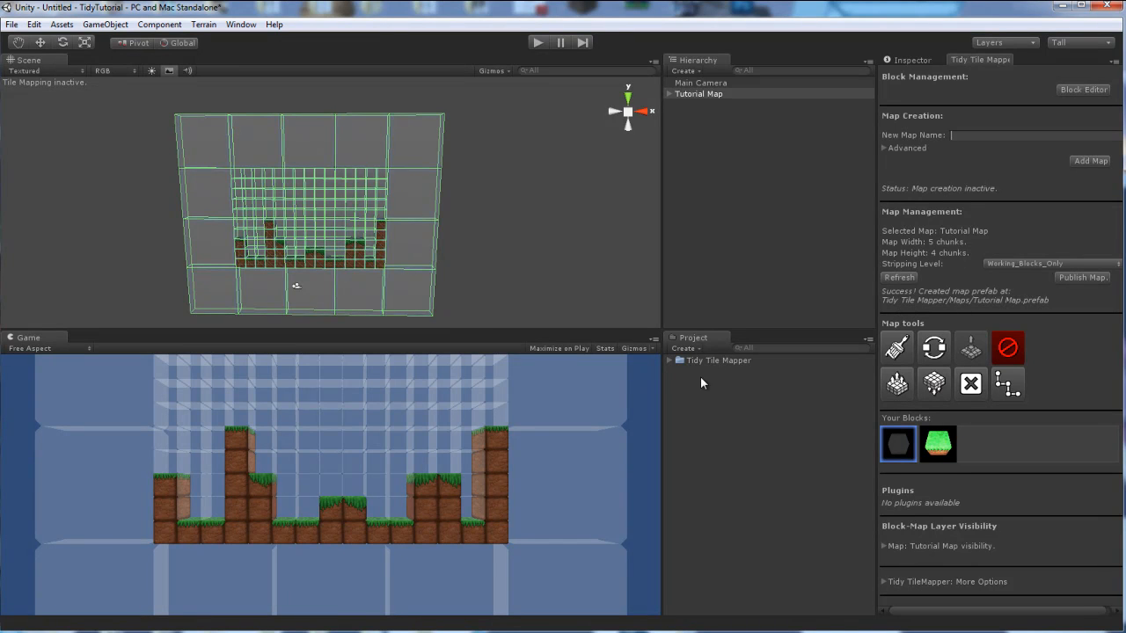
- Locate the Tutorial Map prefab under Tidy Tile Mapper > Maps and place an instance beside the original
{"action": "left_click", "coordinate": [670, 359]}
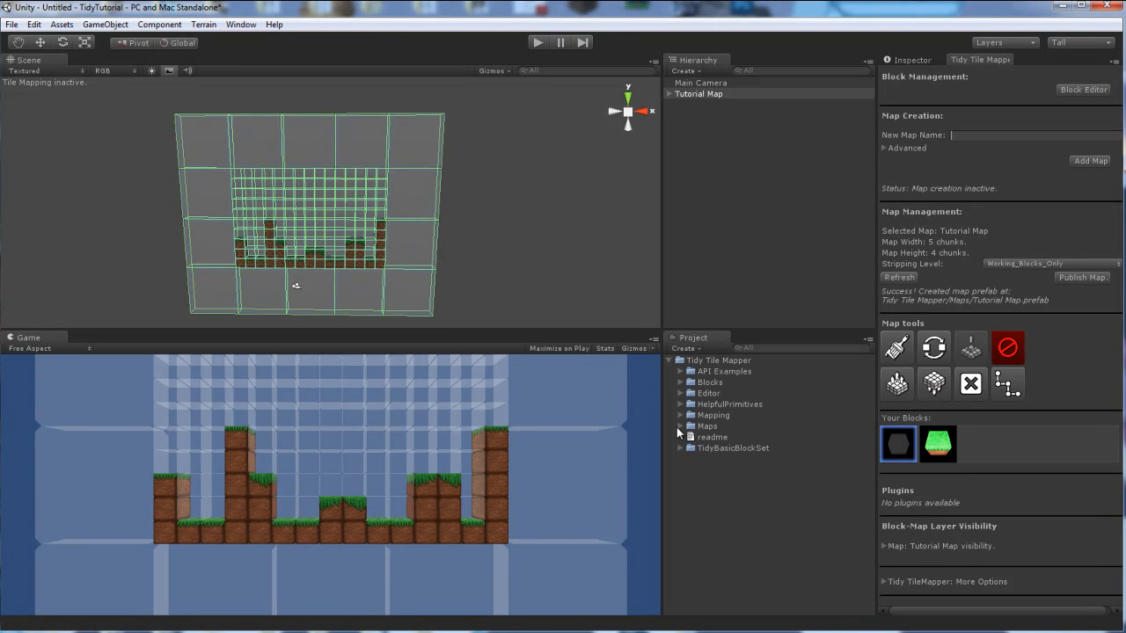
{"action": "left_click", "coordinate": [679, 425]}
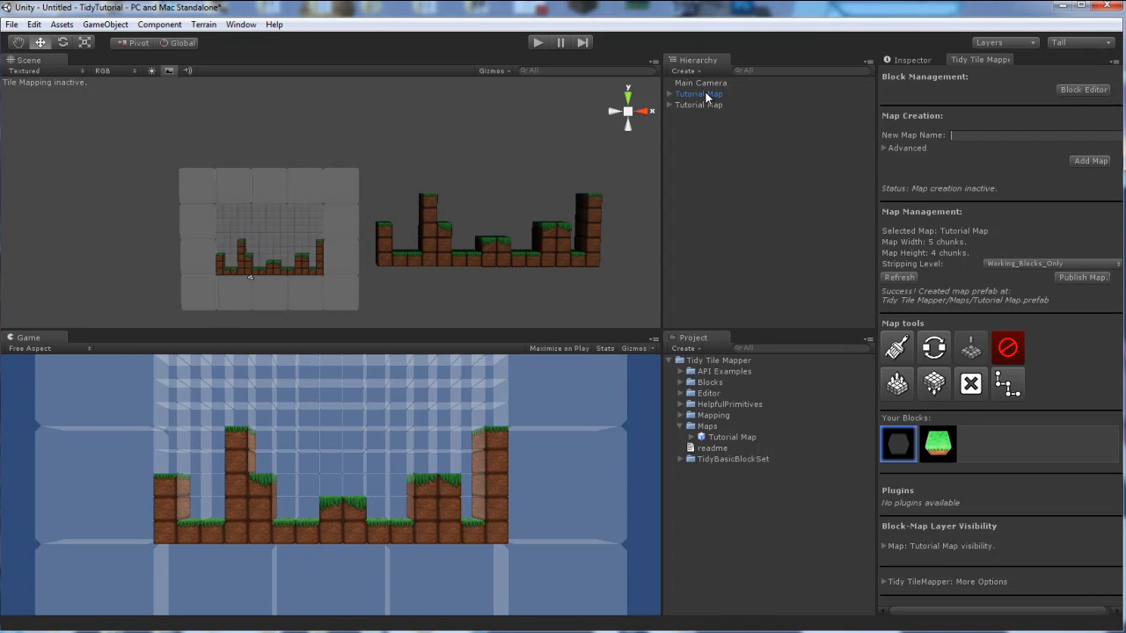
{"action": "left_click", "coordinate": [696, 95]}
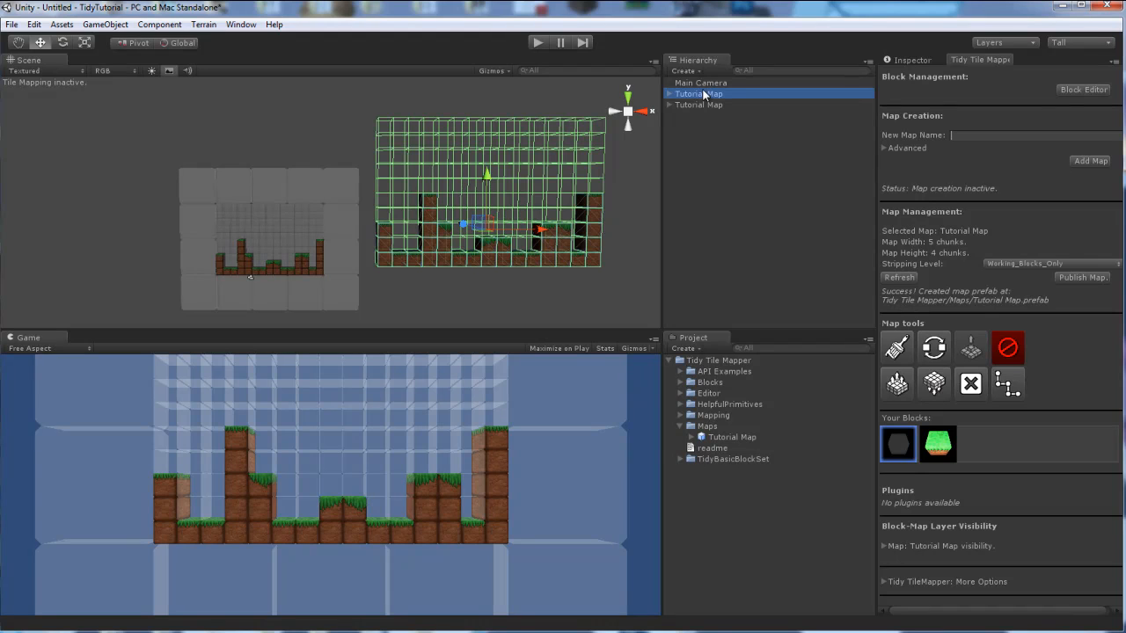
{"action": "left_click", "coordinate": [697, 95]}
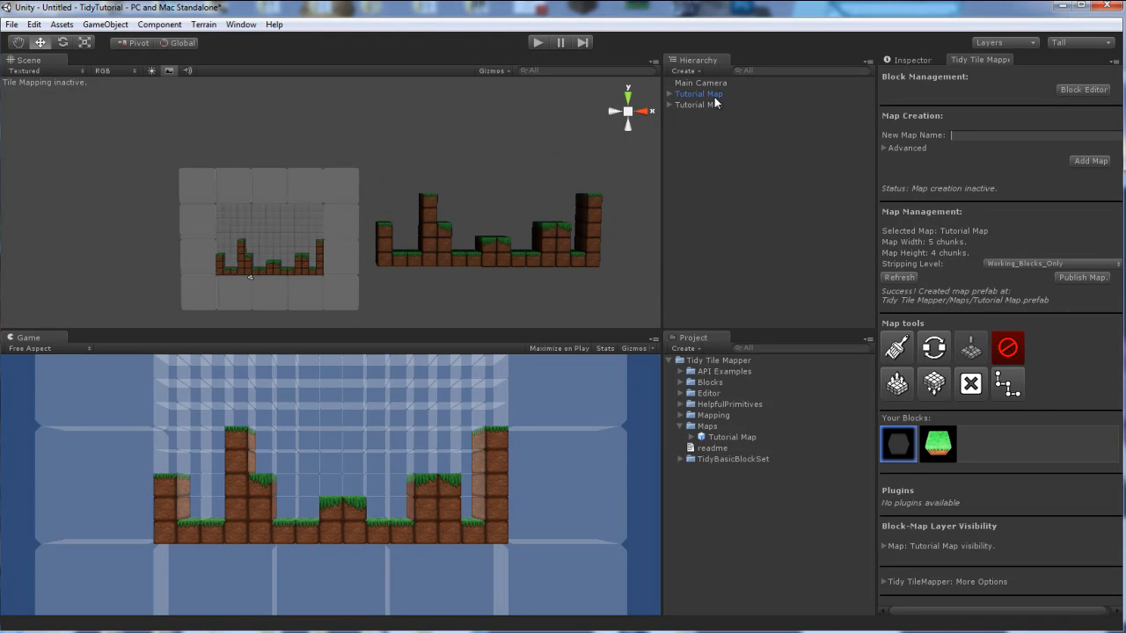
- Republish with Strip_Empty_Triggers as a new prefab Tutorial Map_1, keeping the existing one
{"action": "left_click", "coordinate": [1051, 264]}
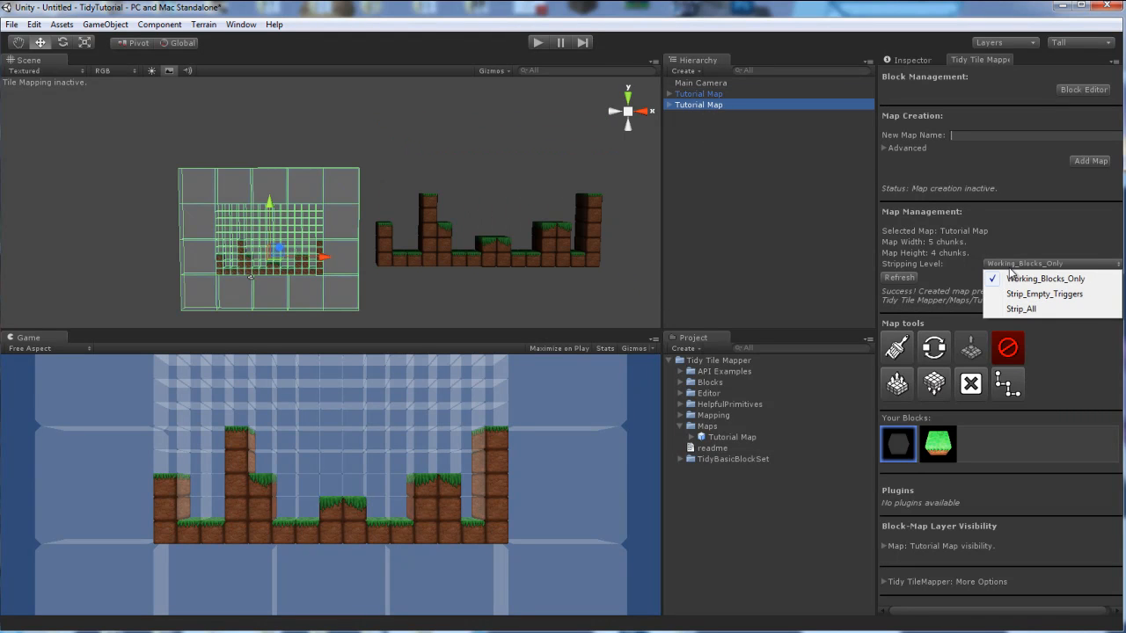
{"action": "left_click", "coordinate": [1045, 294]}
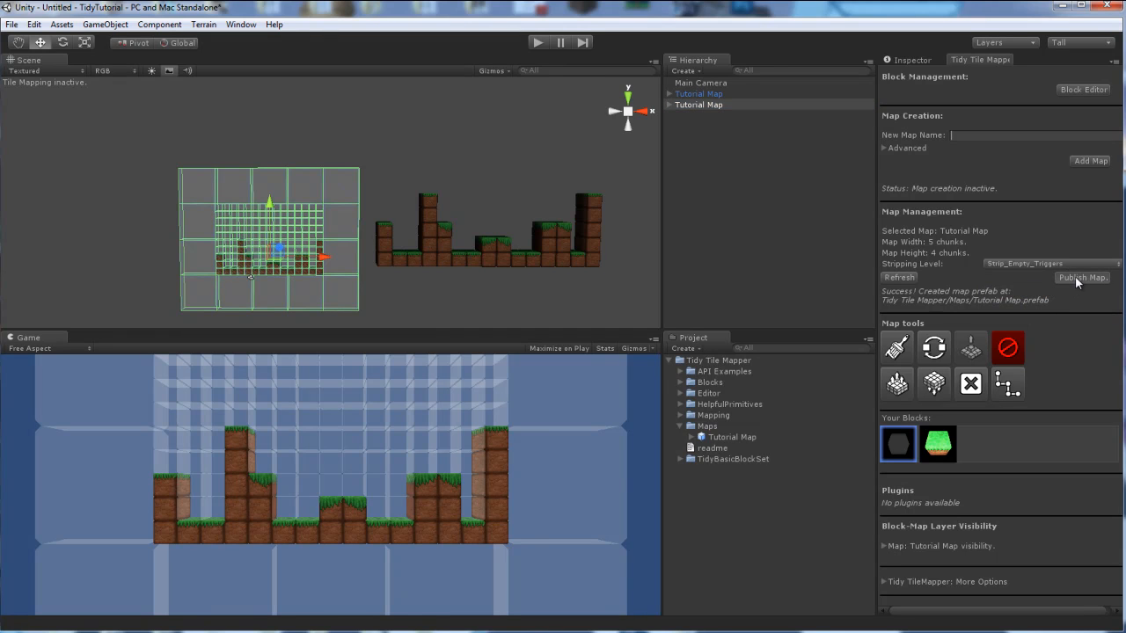
{"action": "left_click", "coordinate": [1084, 278]}
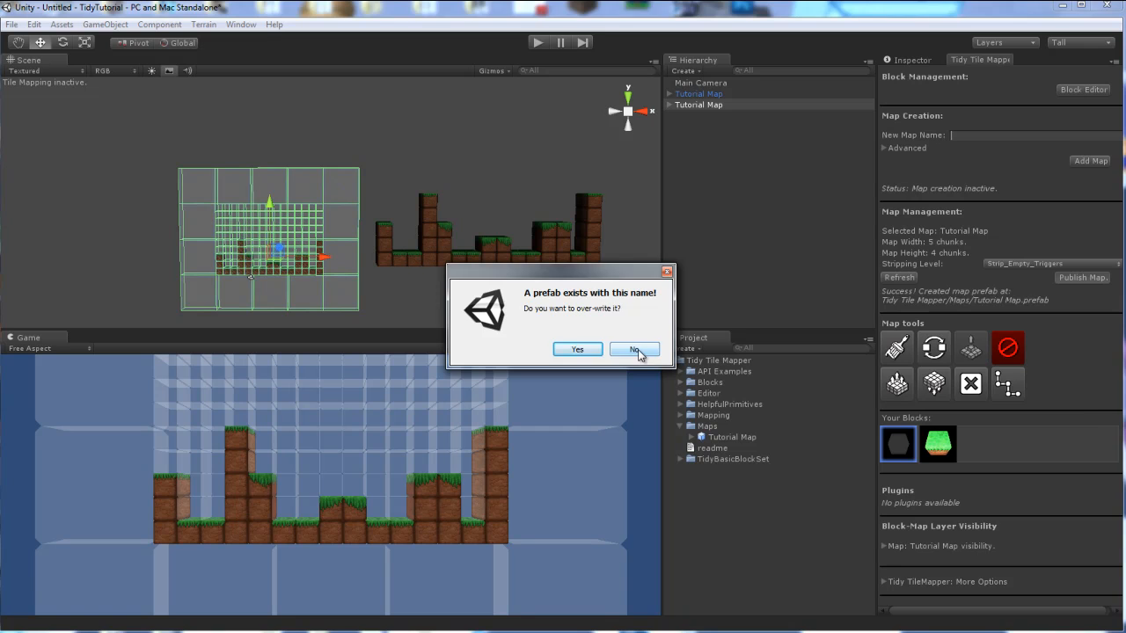
{"action": "left_click", "coordinate": [634, 348]}
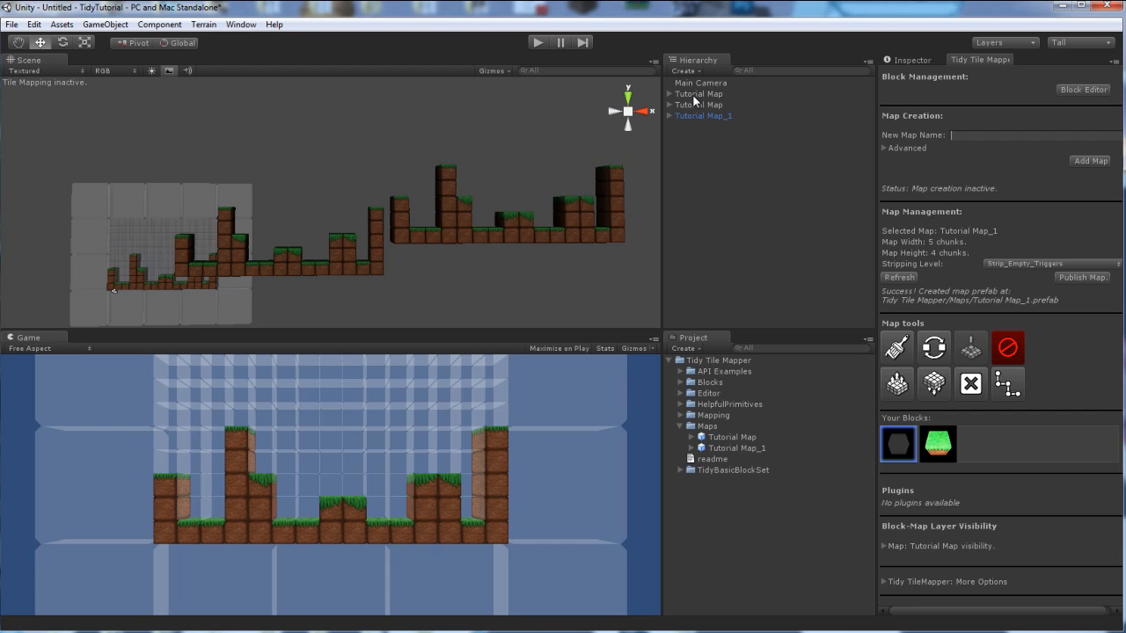
- Place the Tutorial Map_1 instance in the scene and reselect the original Tutorial Map
{"action": "left_click", "coordinate": [697, 106]}
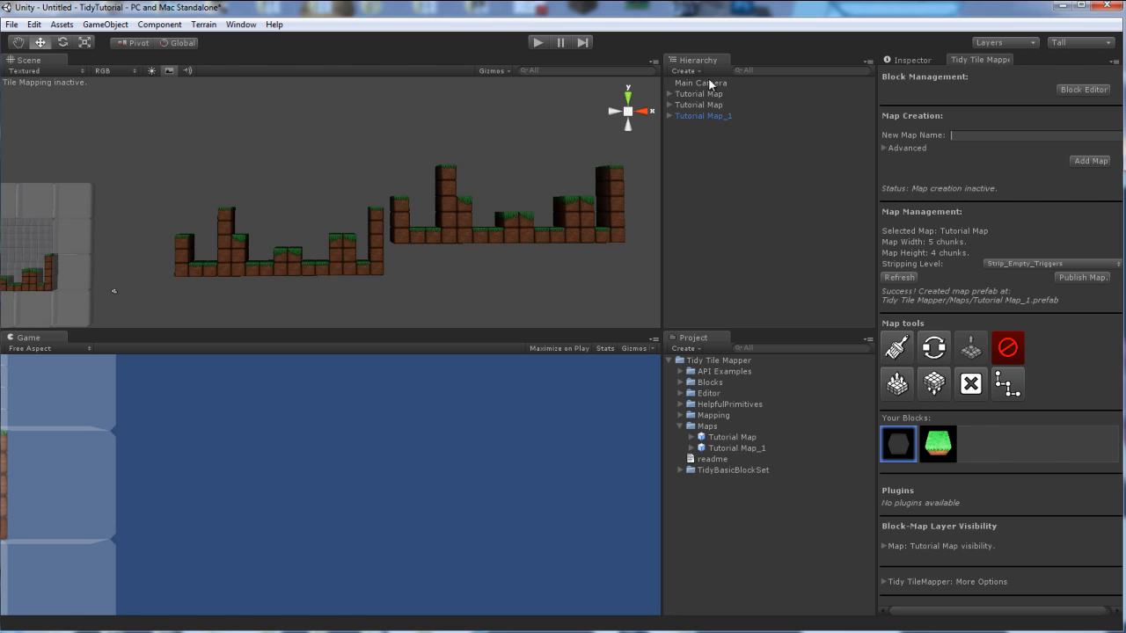
{"action": "left_click", "coordinate": [696, 93]}
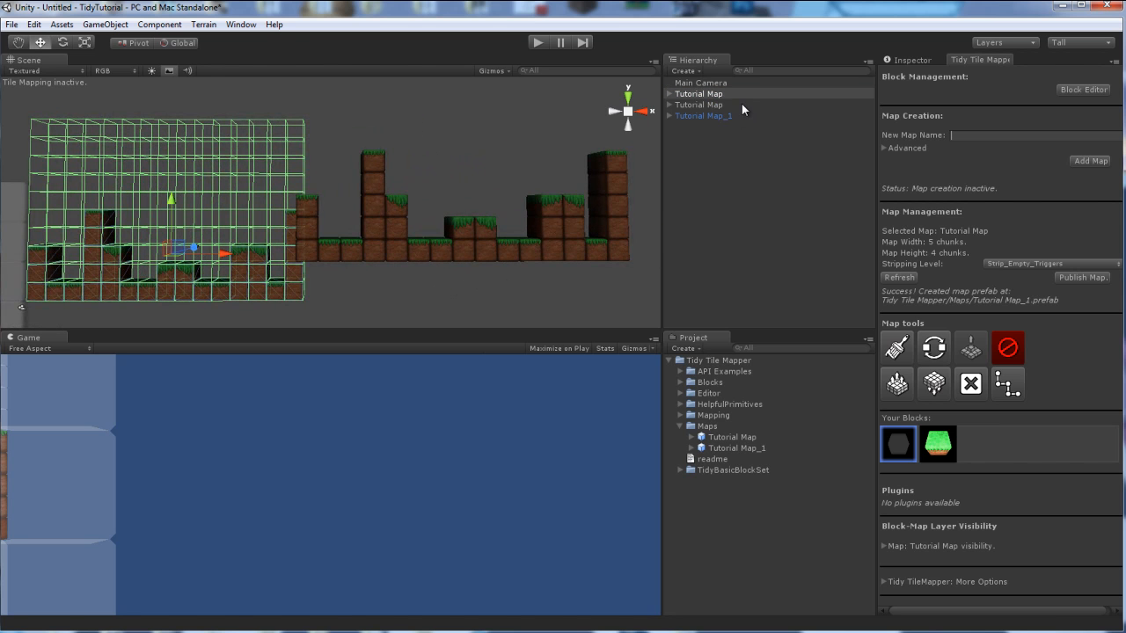
{"action": "left_click", "coordinate": [704, 116]}
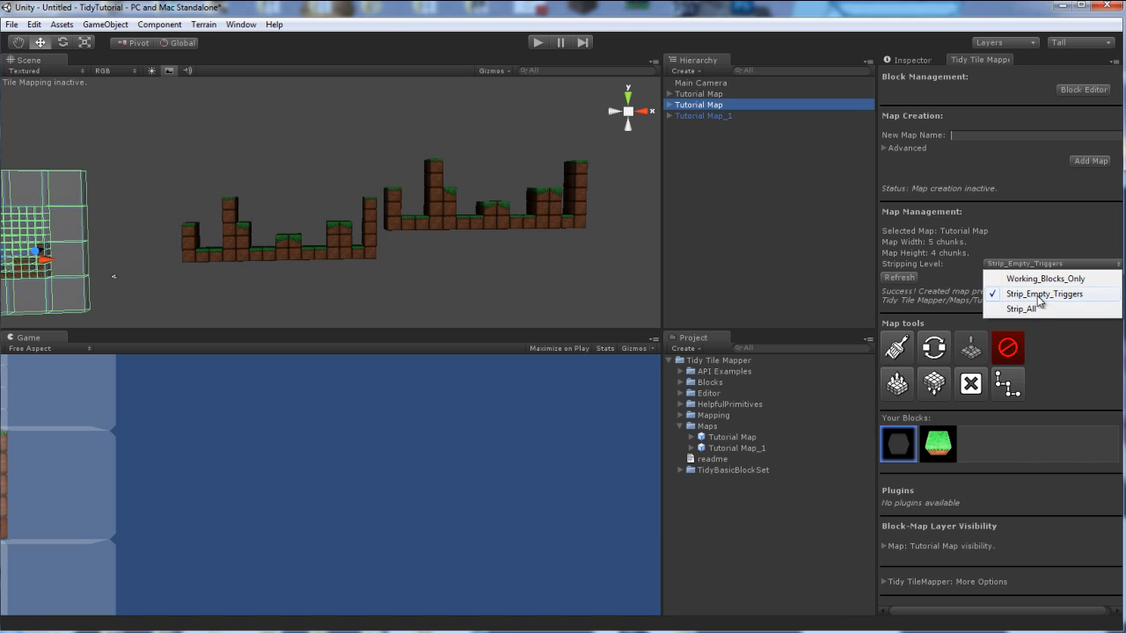
- Publish the map with Strip_All stripping as a third prefab, Tutorial Map_2
{"action": "left_click", "coordinate": [1022, 310]}
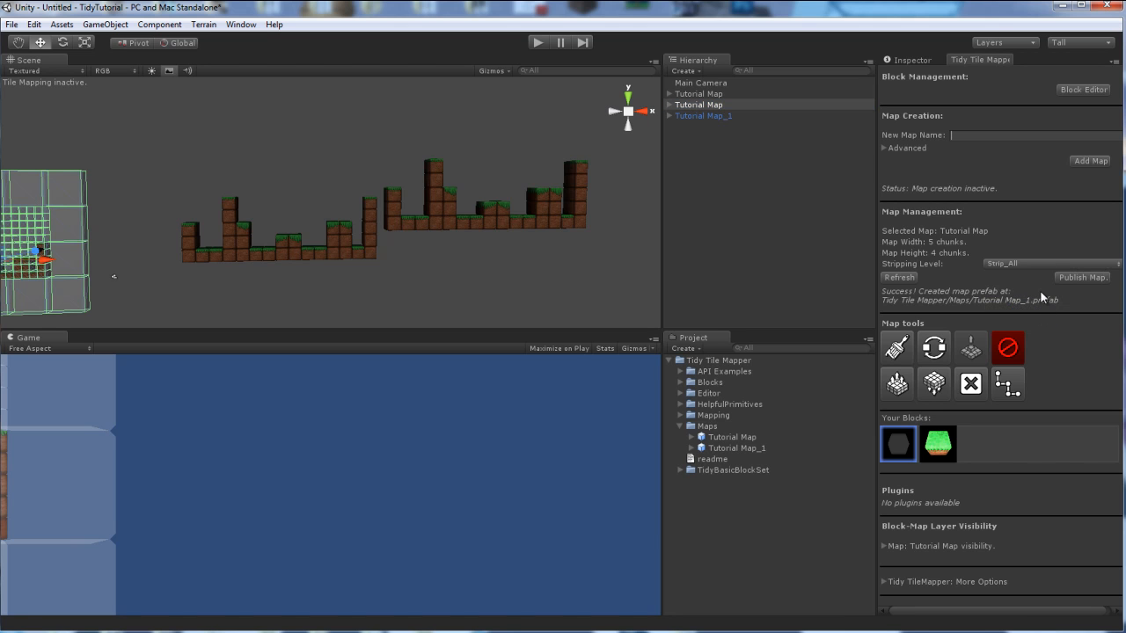
{"action": "mouse_move", "coordinate": [1080, 292]}
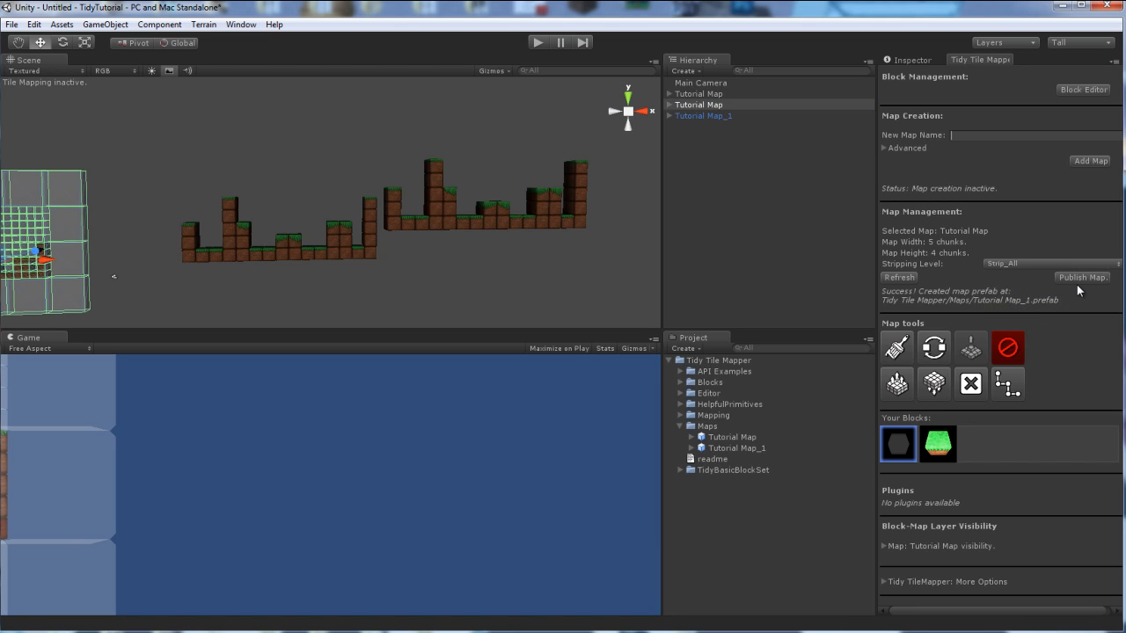
{"action": "mouse_move", "coordinate": [1084, 278]}
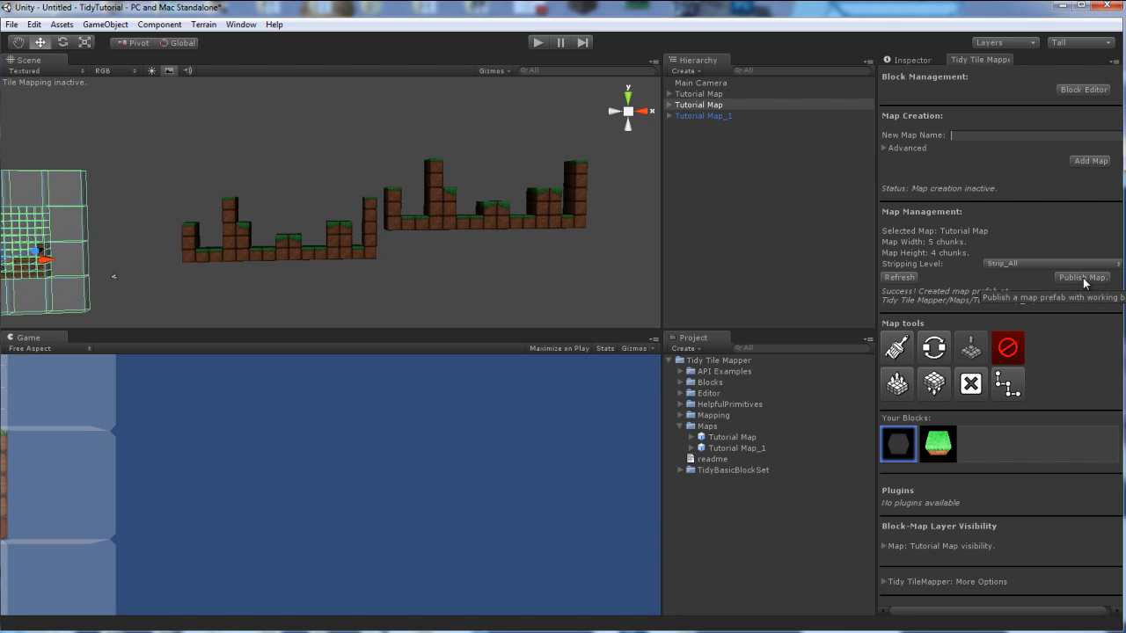
{"action": "left_click", "coordinate": [1083, 278]}
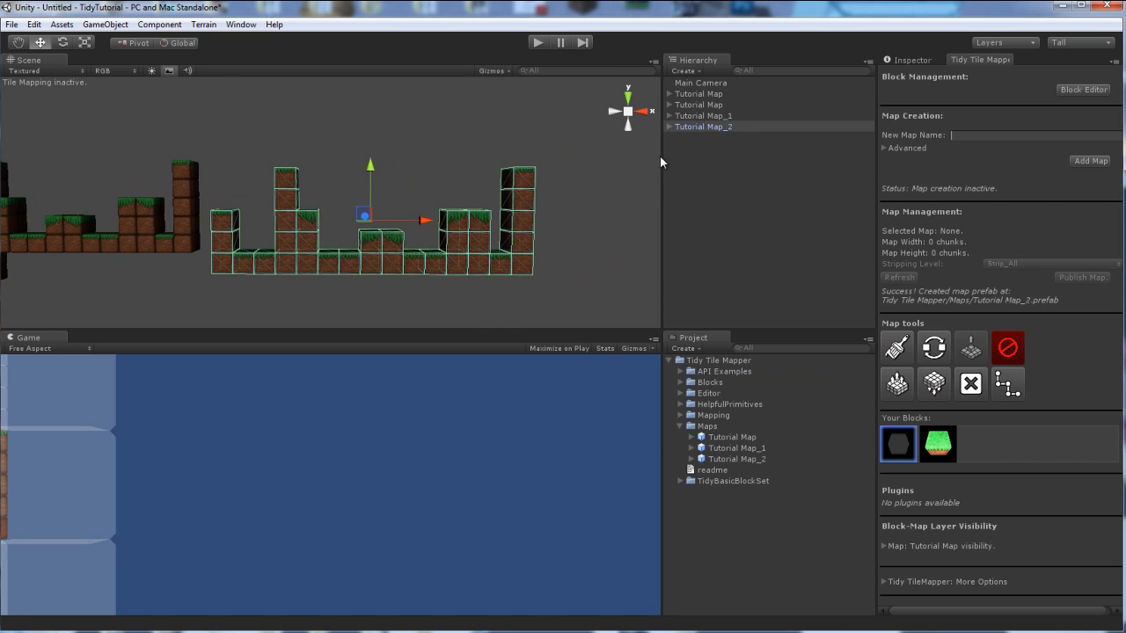
- Expand Tutorial Map_2 in the Hierarchy and inspect its MapChunk children's Transforms
{"action": "left_click", "coordinate": [668, 127]}
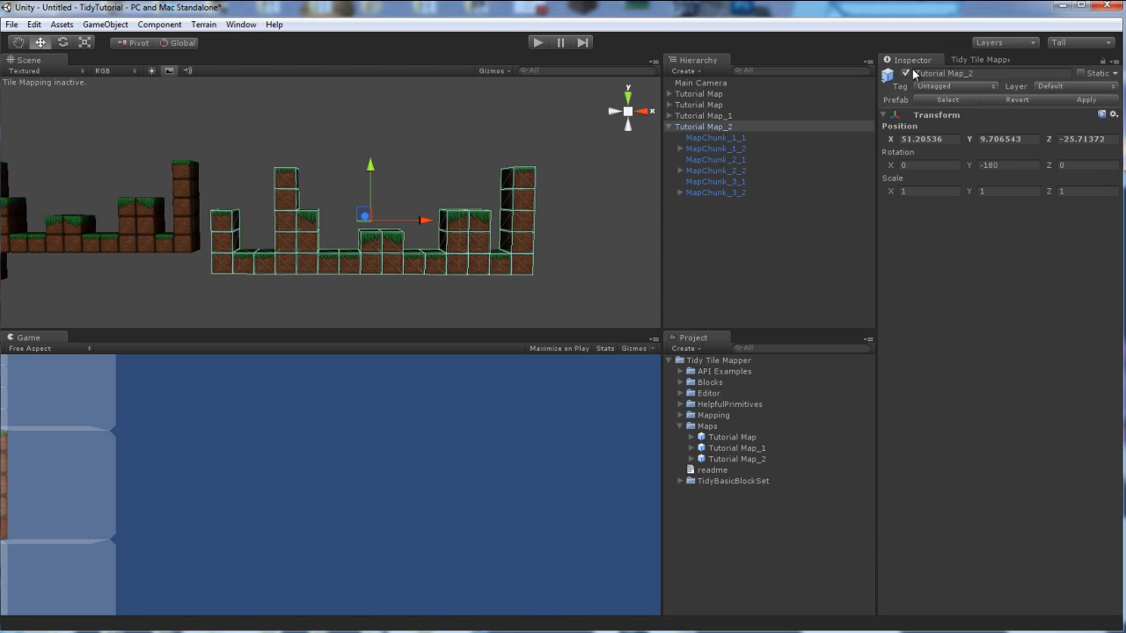
{"action": "left_click", "coordinate": [714, 158]}
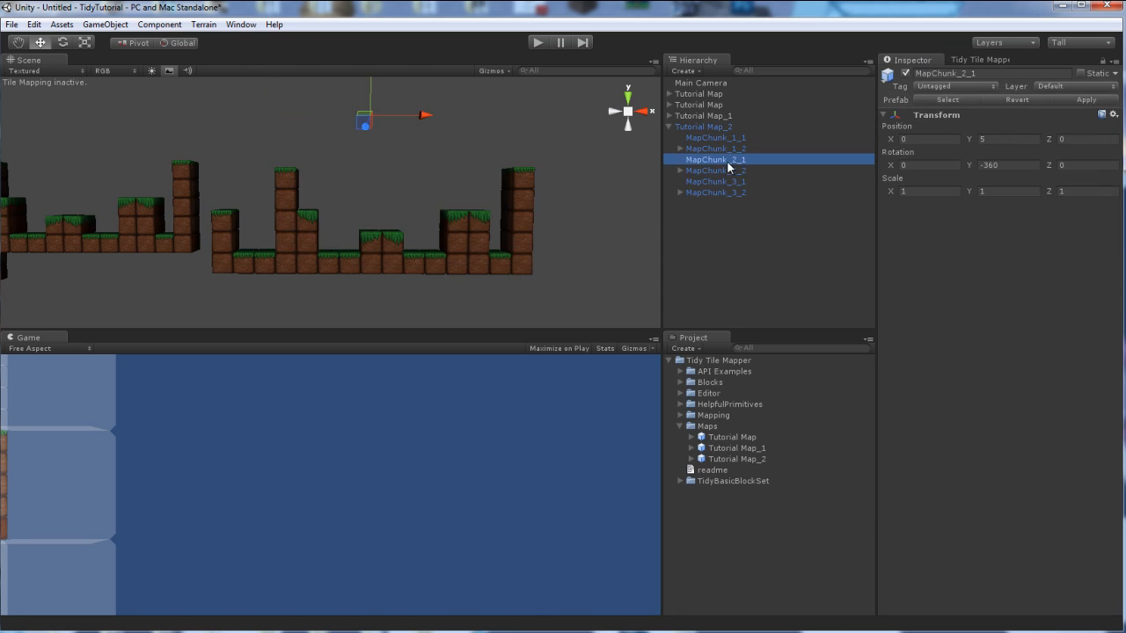
{"action": "left_click", "coordinate": [714, 192]}
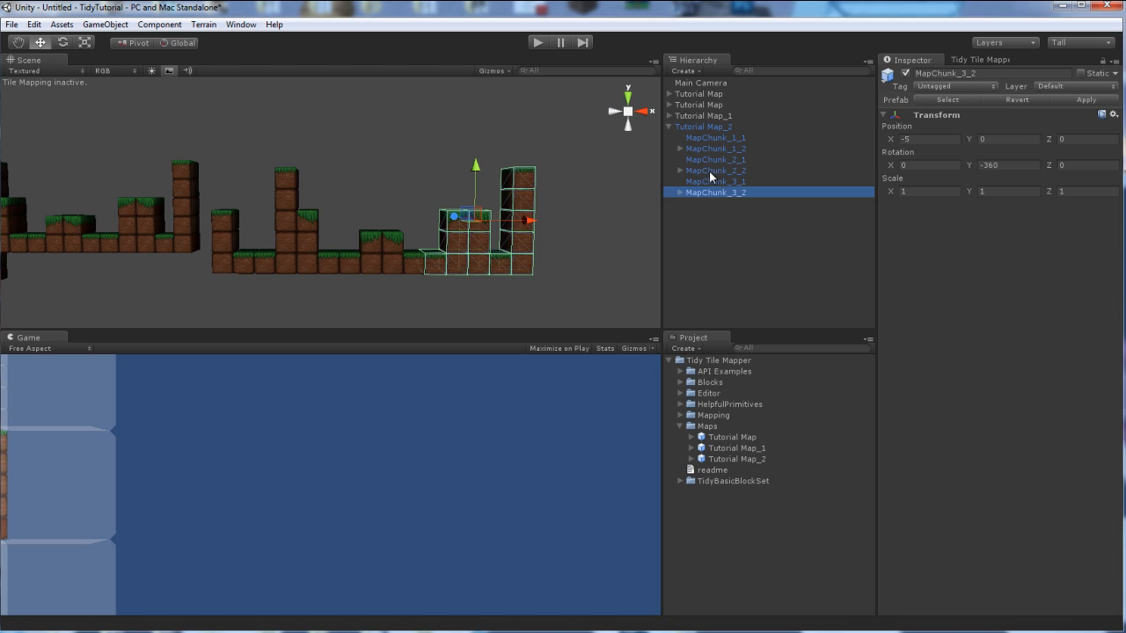
{"action": "mouse_move", "coordinate": [717, 192]}
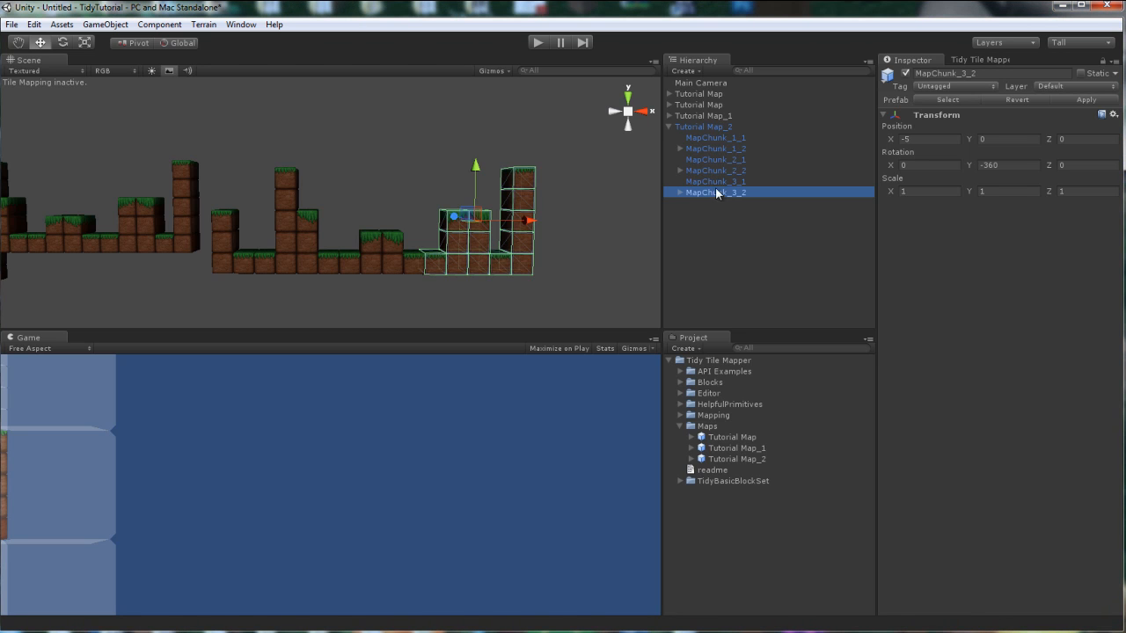
{"action": "left_click", "coordinate": [704, 127]}
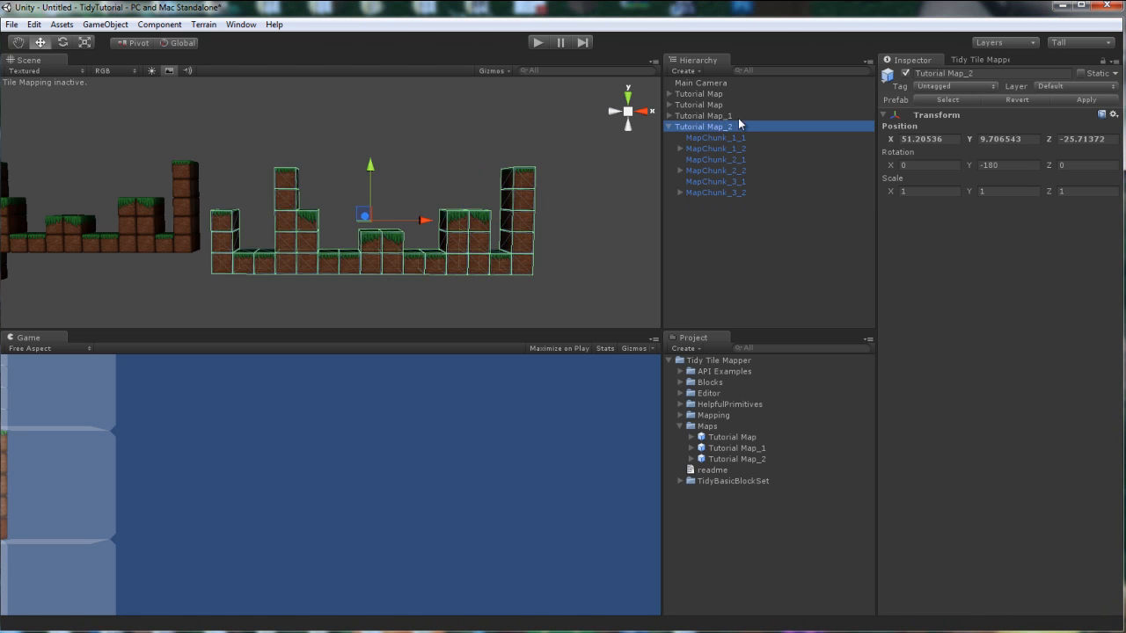
{"action": "left_click", "coordinate": [978, 60]}
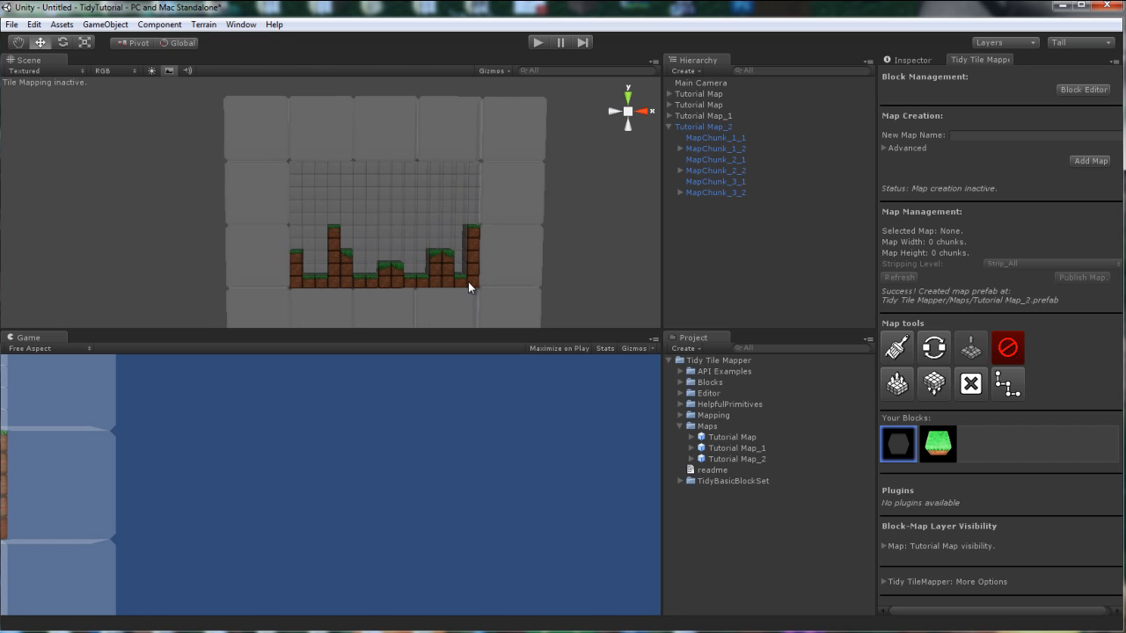
- Reach the Align With View command from the GameObject menu for the Main Camera
{"action": "left_click", "coordinate": [106, 24]}
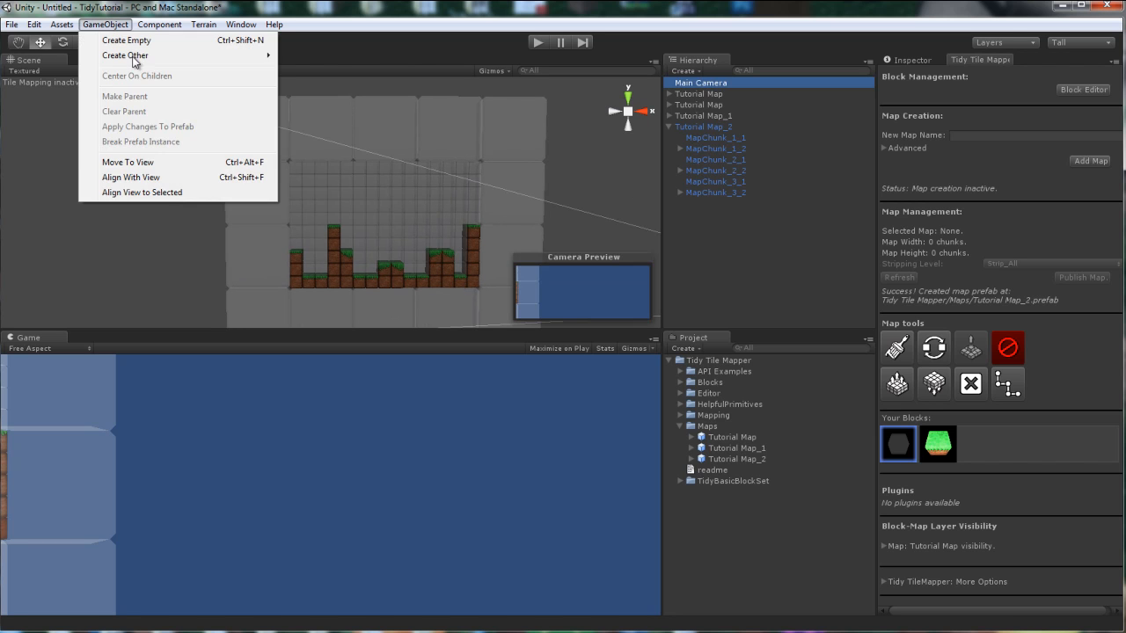